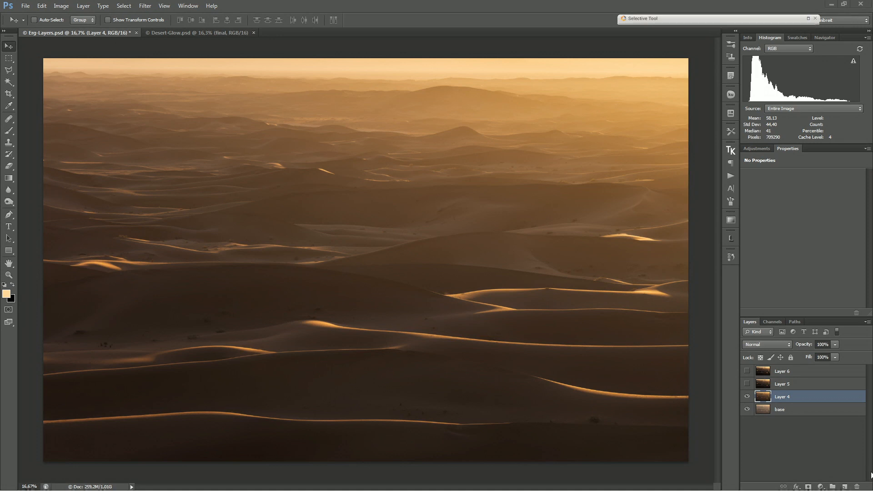
{"action": "mouse_move", "coordinate": [502, 389]}
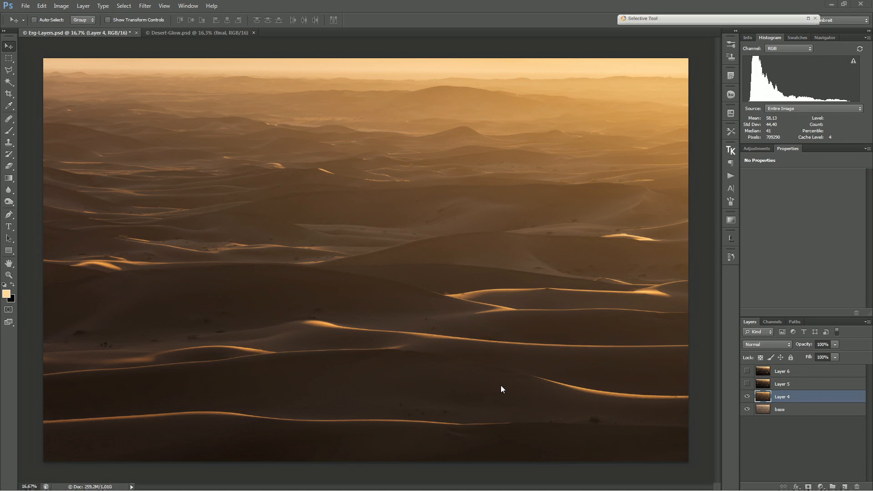
{"action": "mouse_move", "coordinate": [643, 191]}
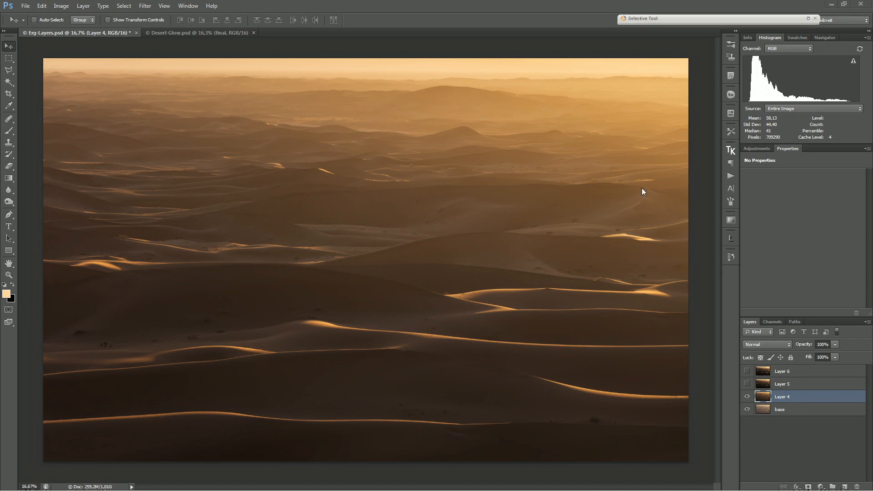
{"action": "mouse_move", "coordinate": [225, 135]}
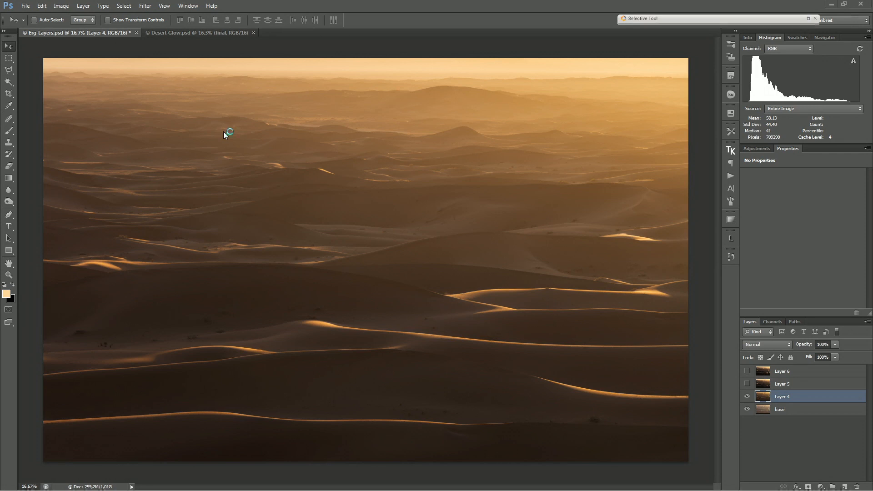
{"action": "mouse_move", "coordinate": [245, 145]}
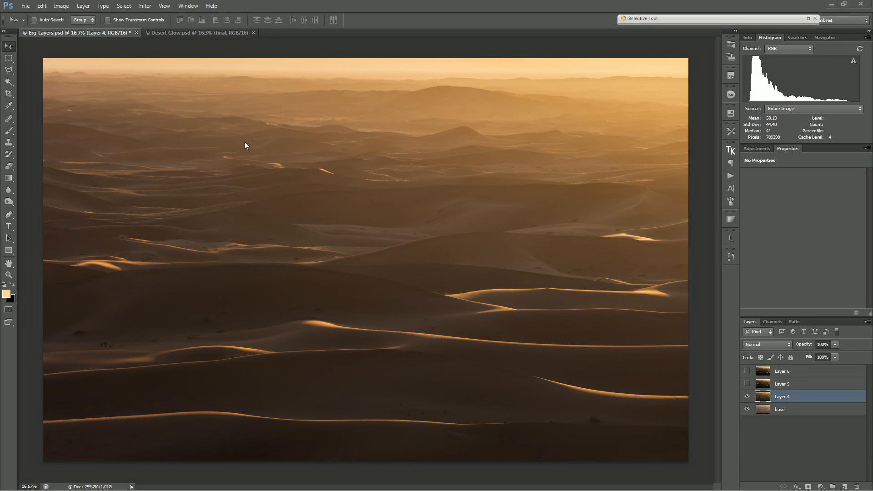
{"action": "mouse_move", "coordinate": [570, 360]}
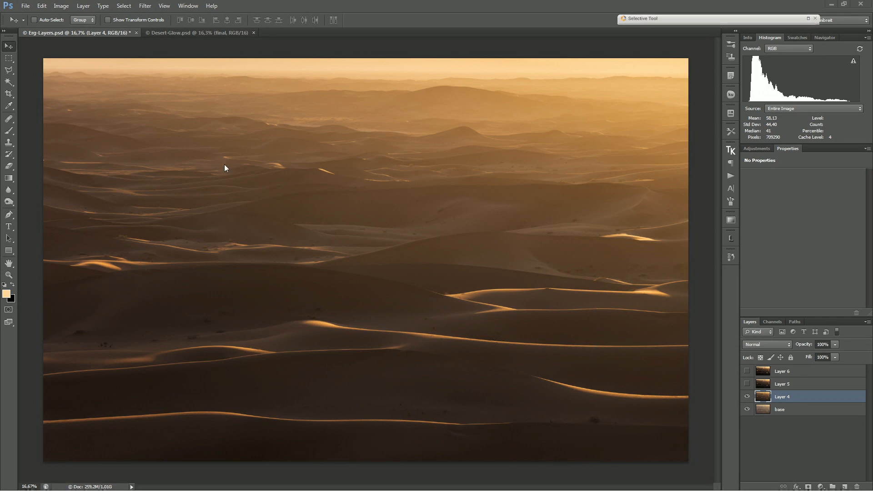
{"action": "mouse_move", "coordinate": [233, 124]}
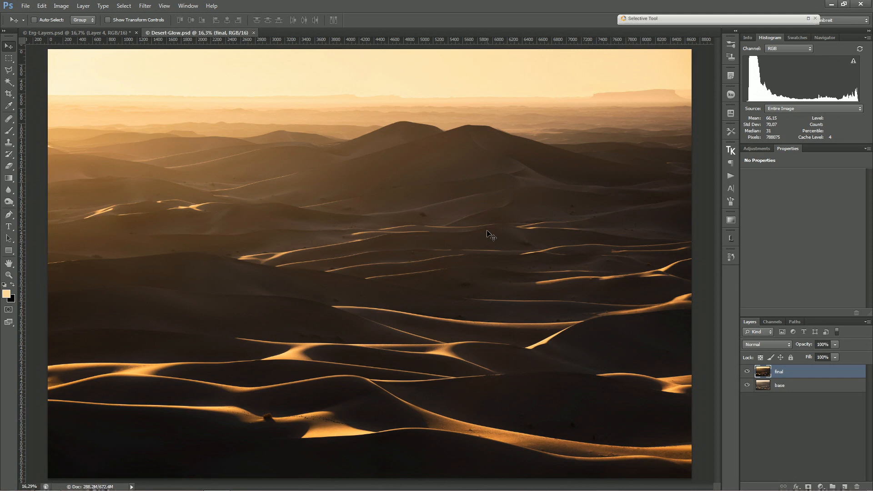
{"action": "mouse_move", "coordinate": [304, 115]}
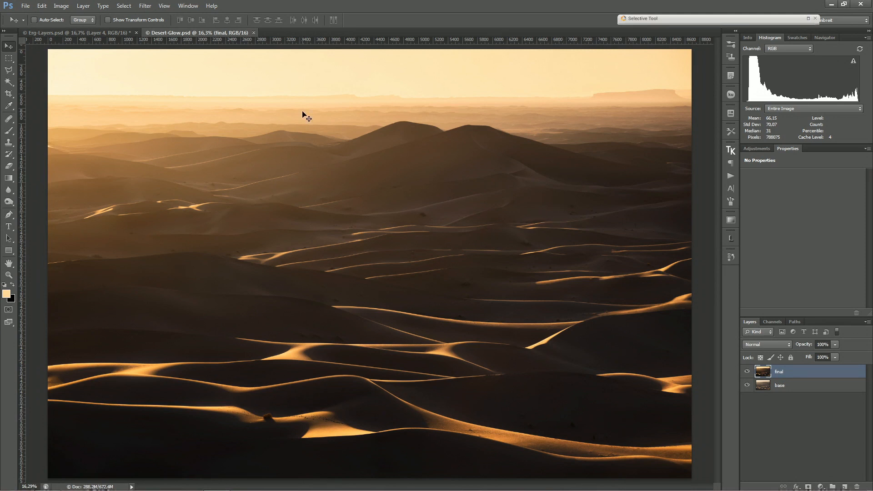
{"action": "mouse_move", "coordinate": [543, 353]}
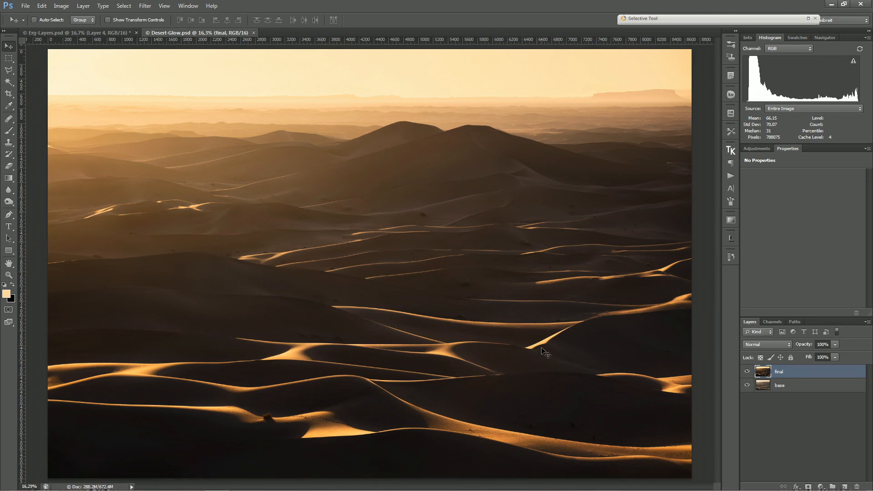
{"action": "mouse_move", "coordinate": [173, 306]}
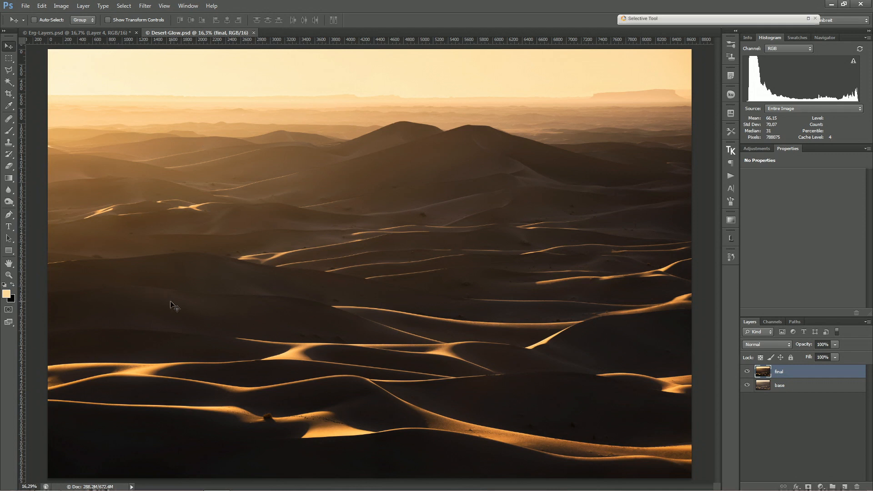
{"action": "mouse_move", "coordinate": [170, 309]}
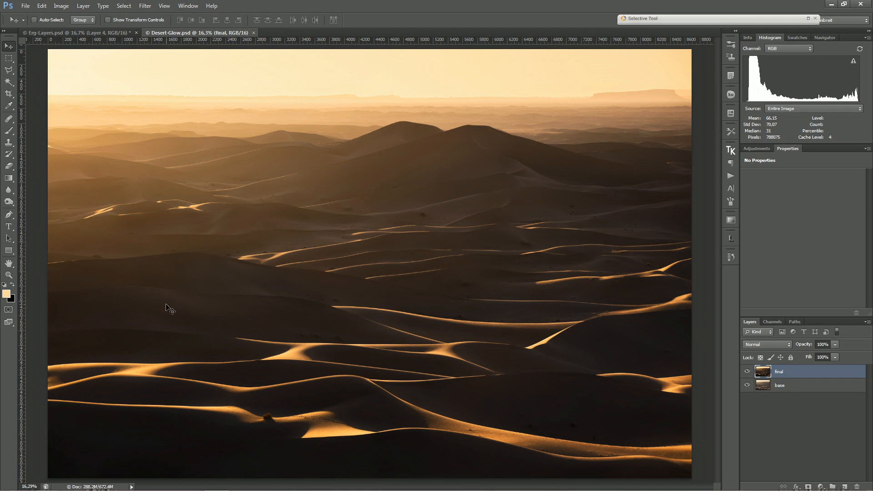
{"action": "mouse_move", "coordinate": [620, 417]}
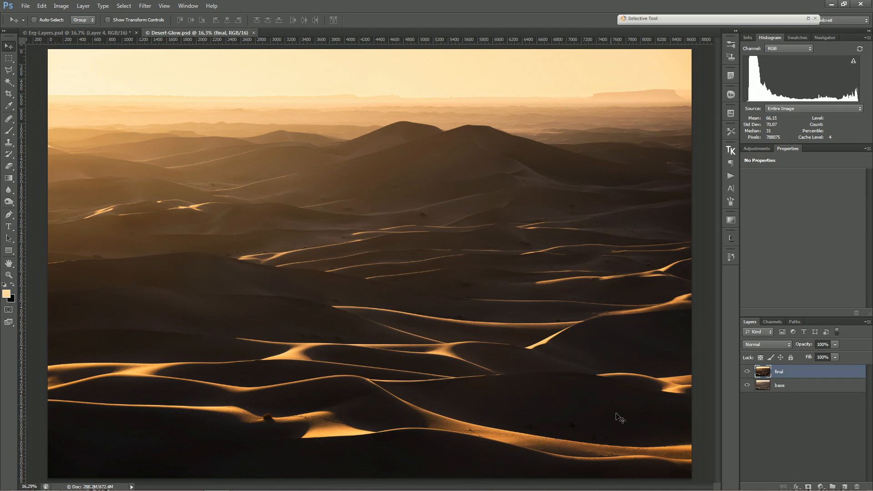
Step: Duplicate the Layer 4 dune layer as Layer 4 copy with Ctrl+J
{"action": "left_click", "coordinate": [747, 371]}
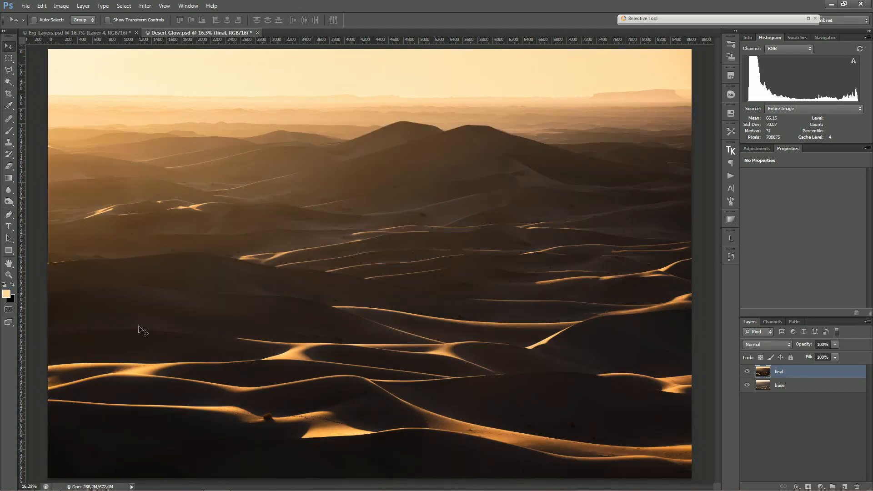
{"action": "mouse_move", "coordinate": [334, 124]}
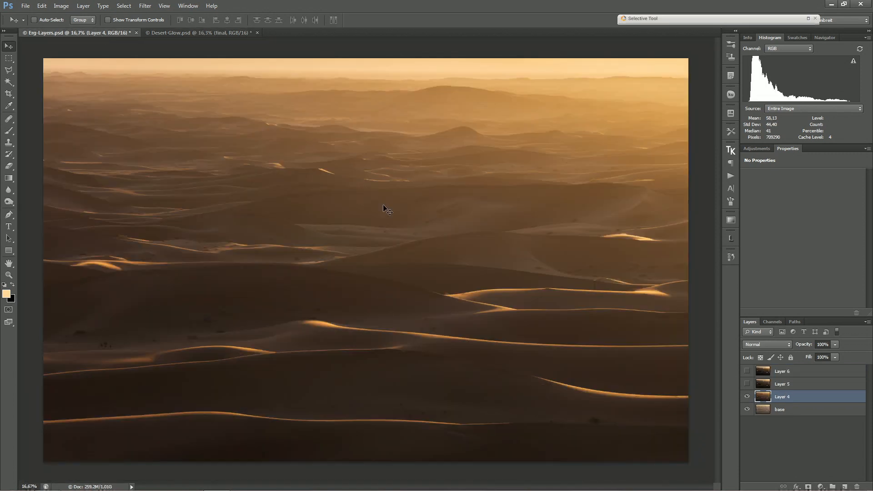
{"action": "mouse_move", "coordinate": [450, 226]}
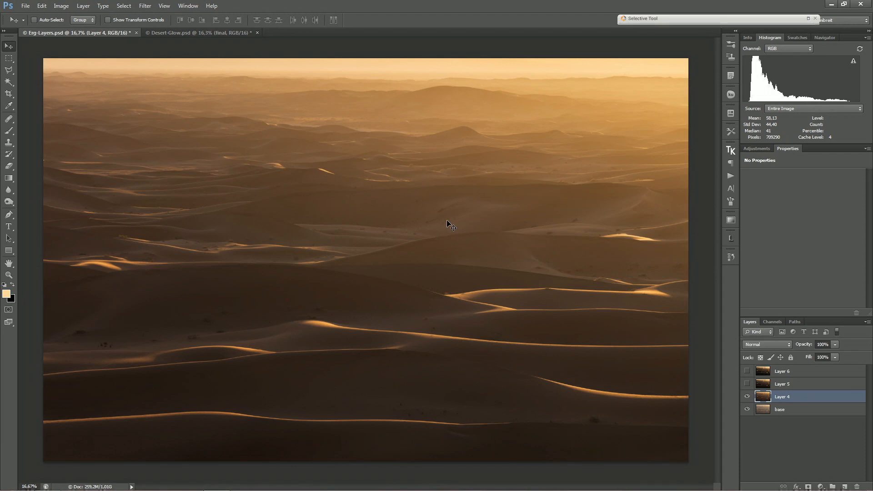
{"action": "mouse_move", "coordinate": [170, 58]}
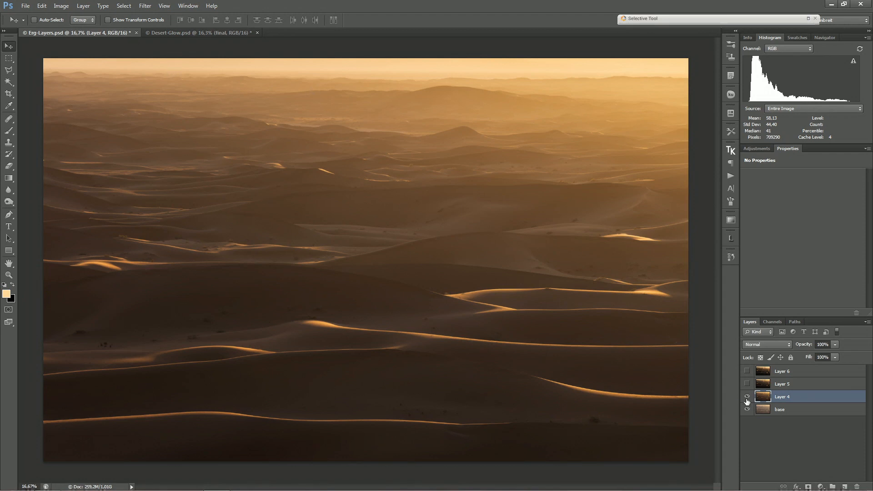
{"action": "left_click", "coordinate": [748, 397]}
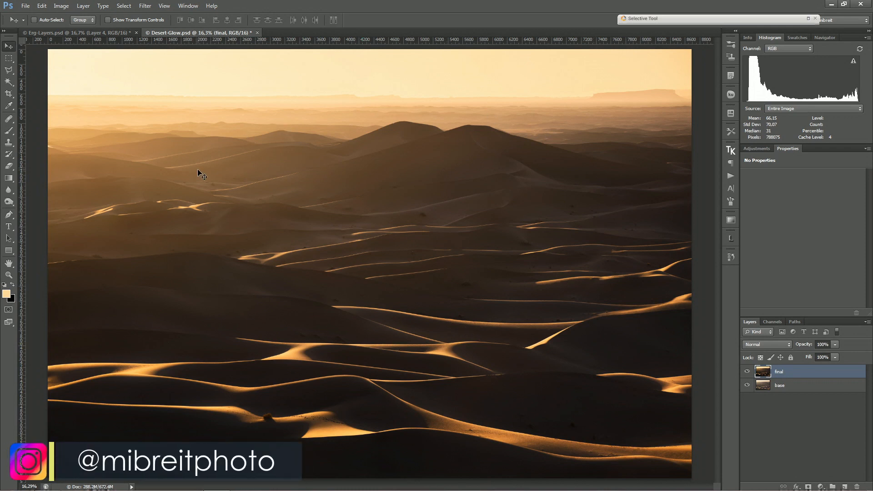
{"action": "mouse_move", "coordinate": [194, 183]}
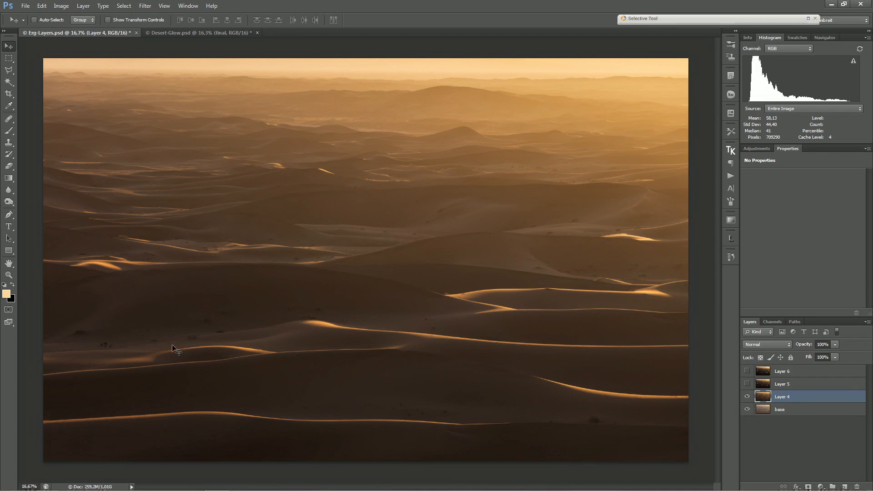
{"action": "mouse_move", "coordinate": [314, 136]}
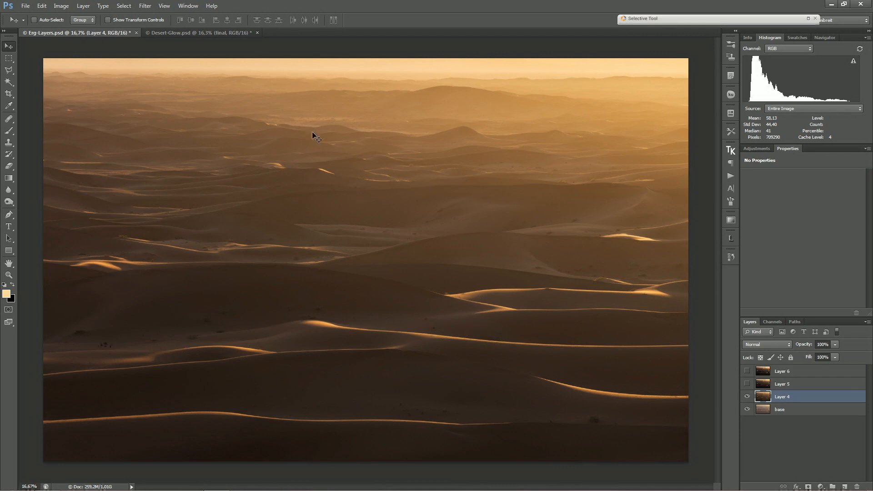
{"action": "mouse_move", "coordinate": [319, 135]}
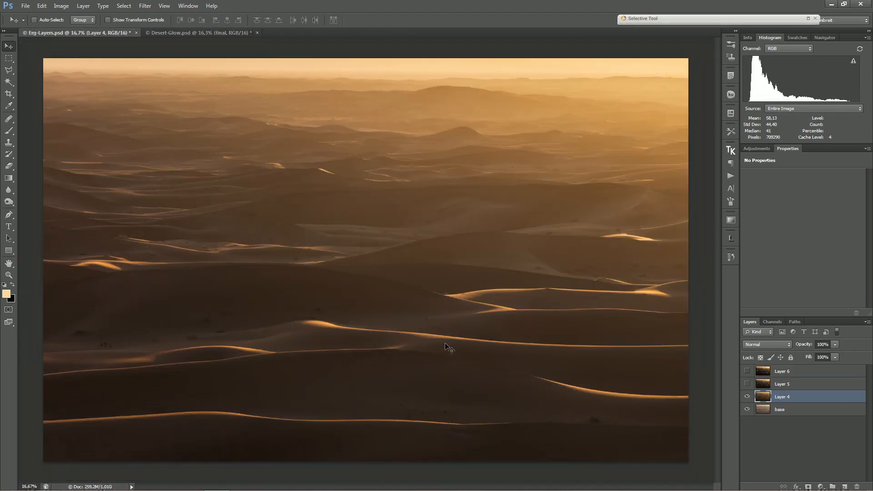
{"action": "mouse_move", "coordinate": [262, 348]}
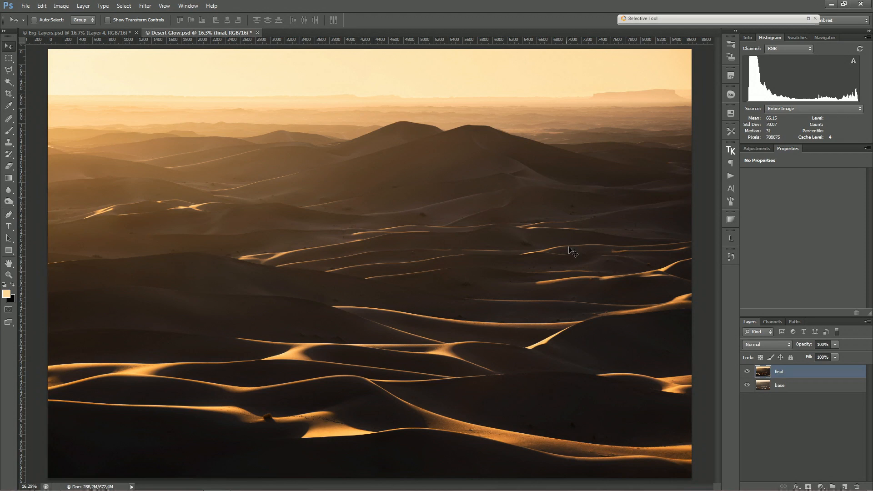
{"action": "mouse_move", "coordinate": [462, 354]}
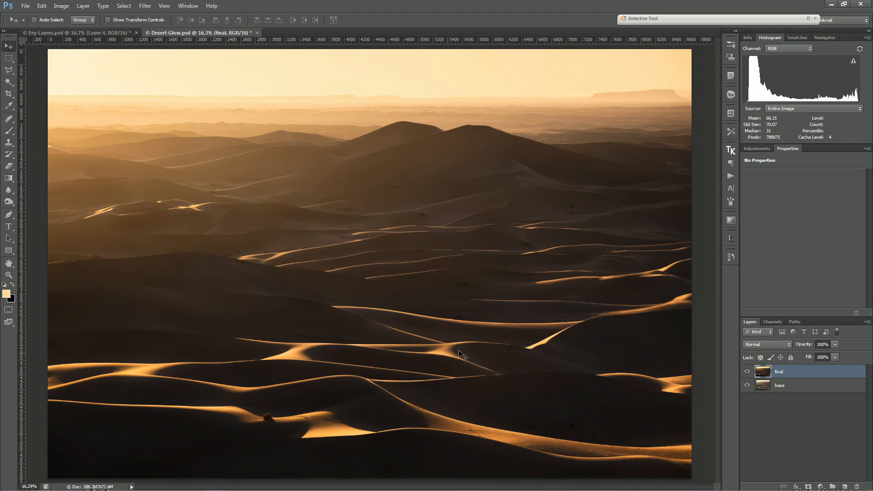
{"action": "mouse_move", "coordinate": [529, 333]}
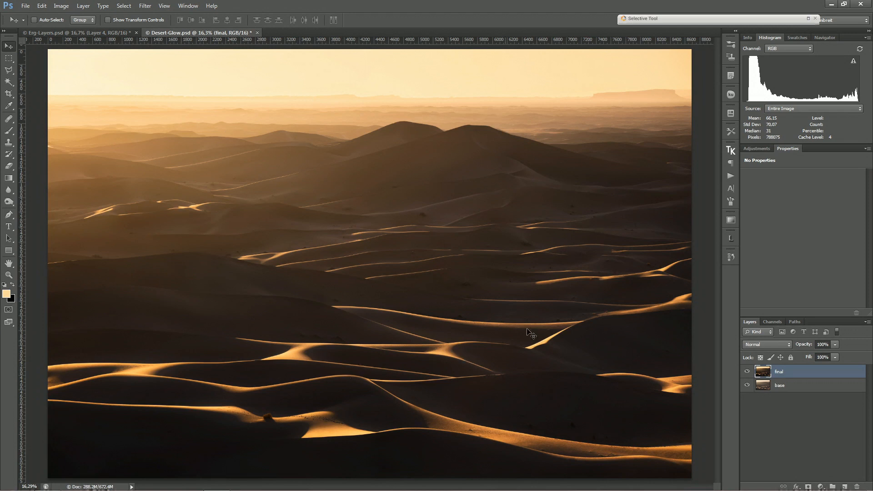
{"action": "mouse_move", "coordinate": [384, 356]}
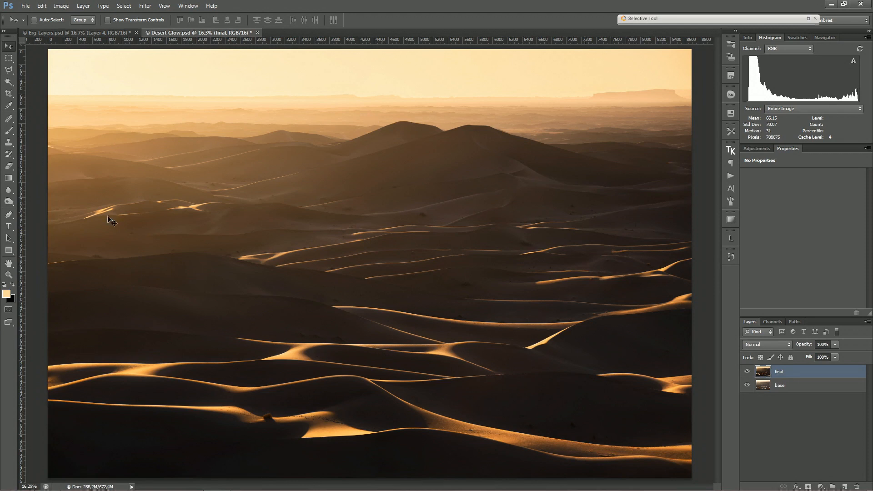
{"action": "mouse_move", "coordinate": [541, 323]}
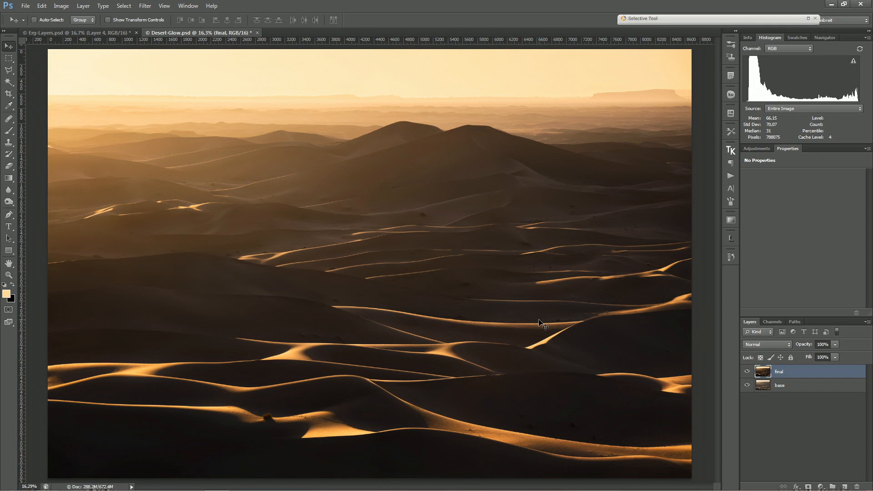
{"action": "mouse_move", "coordinate": [321, 173]}
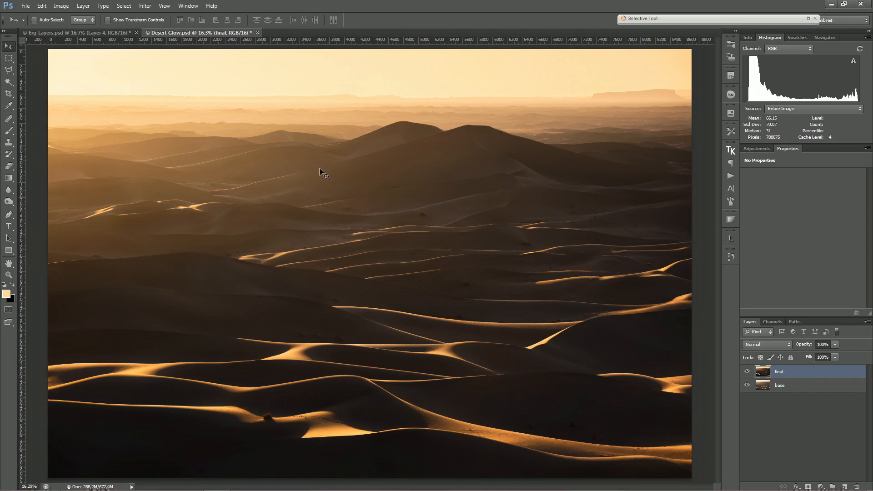
{"action": "mouse_move", "coordinate": [343, 371]}
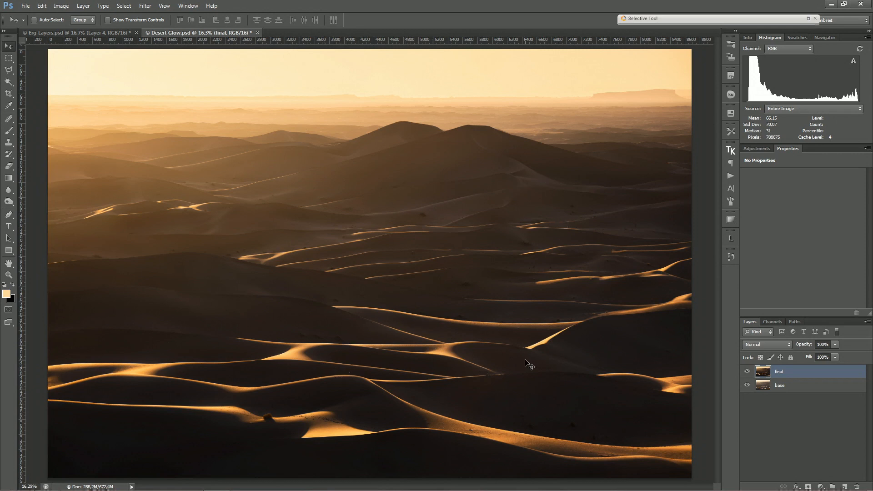
{"action": "mouse_move", "coordinate": [405, 143]}
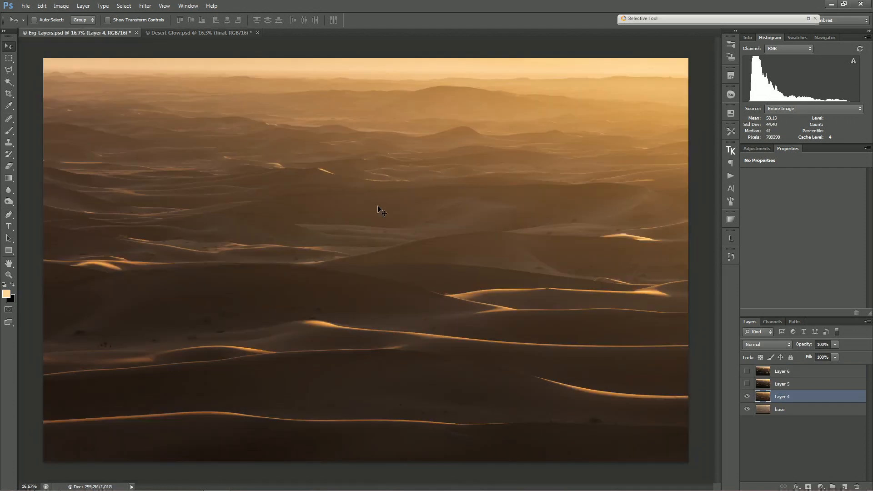
{"action": "mouse_move", "coordinate": [219, 342]}
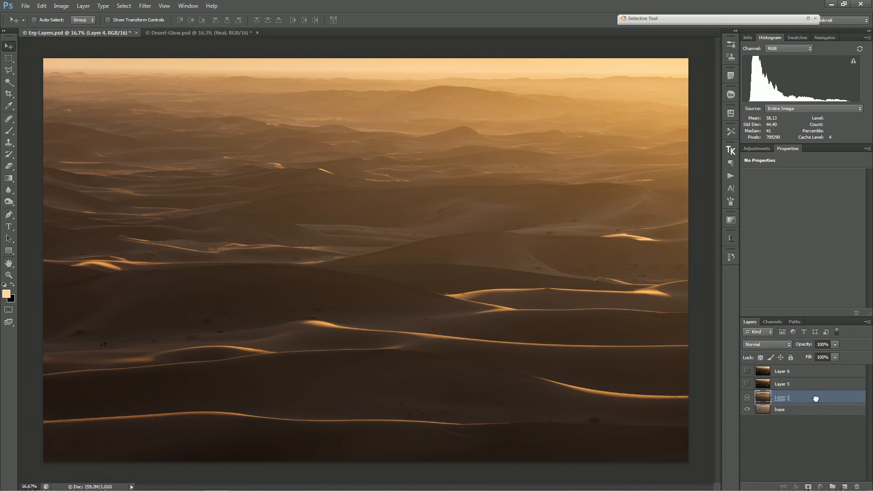
{"action": "key", "text": "ctrl+j"}
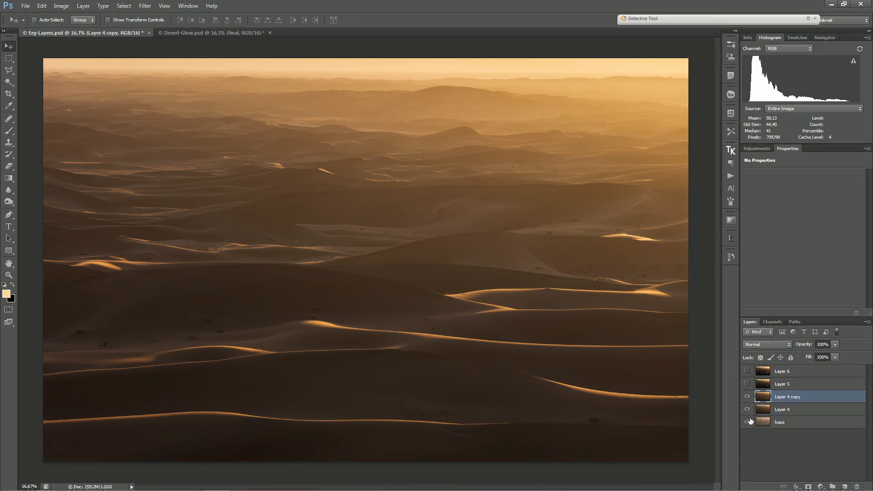
{"action": "left_click", "coordinate": [747, 421]}
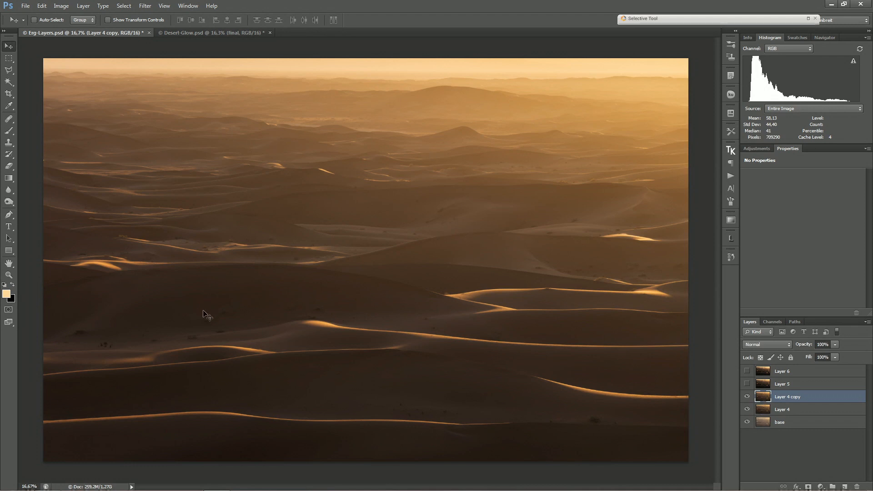
{"action": "mouse_move", "coordinate": [204, 318]}
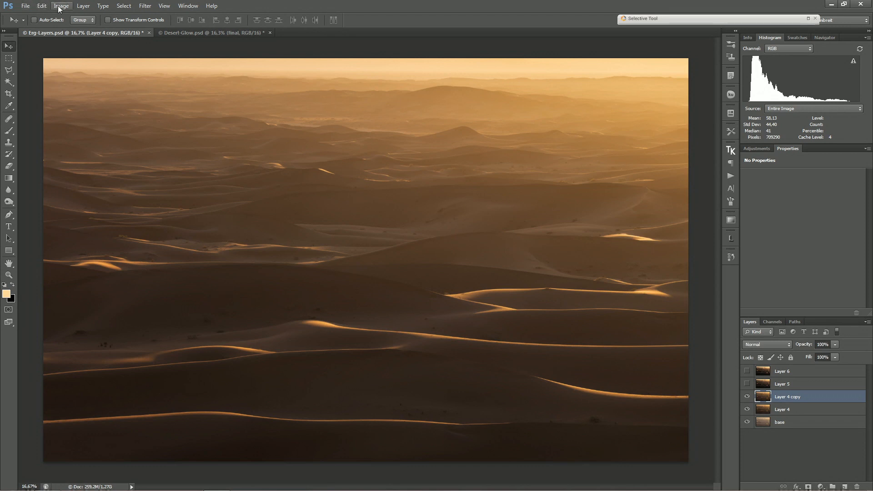
Step: Bring up Match Color from Image > Adjustments for Layer 4 copy
{"action": "left_click", "coordinate": [61, 6]}
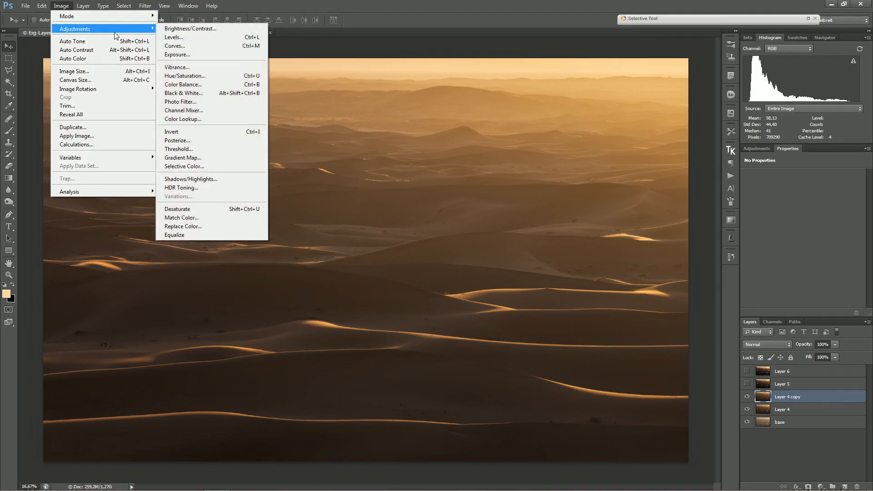
{"action": "left_click", "coordinate": [181, 217]}
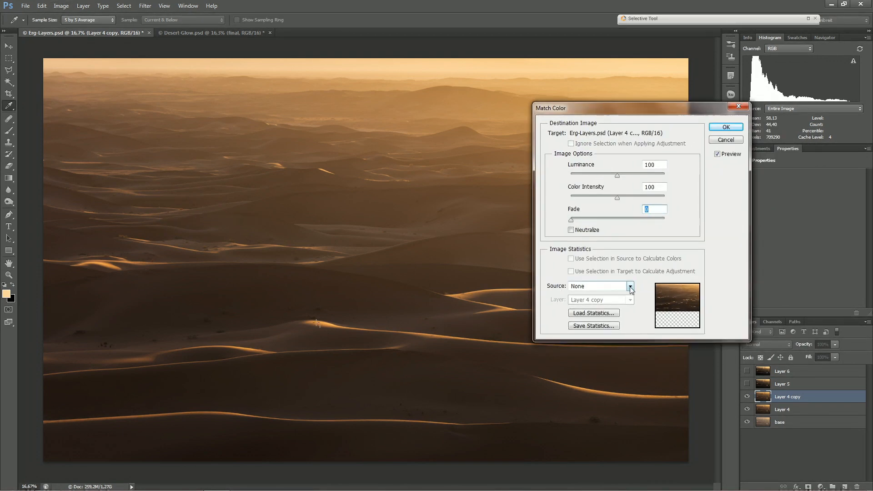
Step: Set the Match Color source to Desert-Glow.psd, warming the dune preview
{"action": "left_click", "coordinate": [629, 285]}
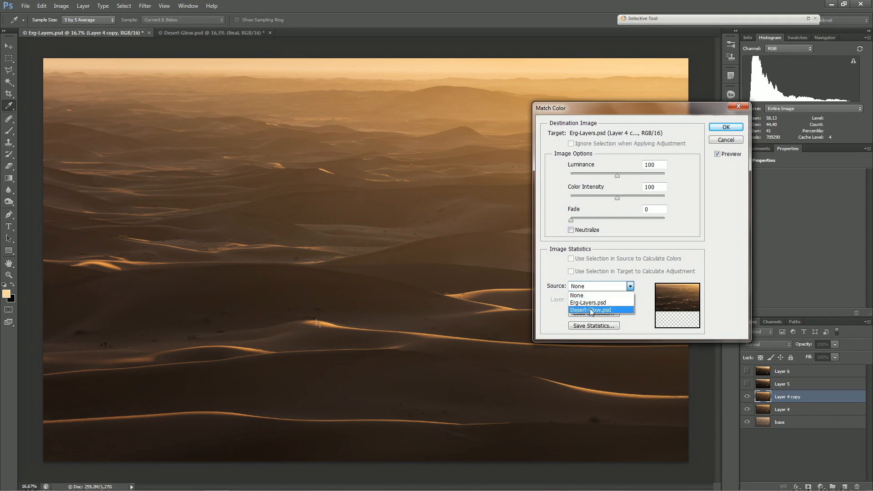
{"action": "left_click", "coordinate": [592, 309]}
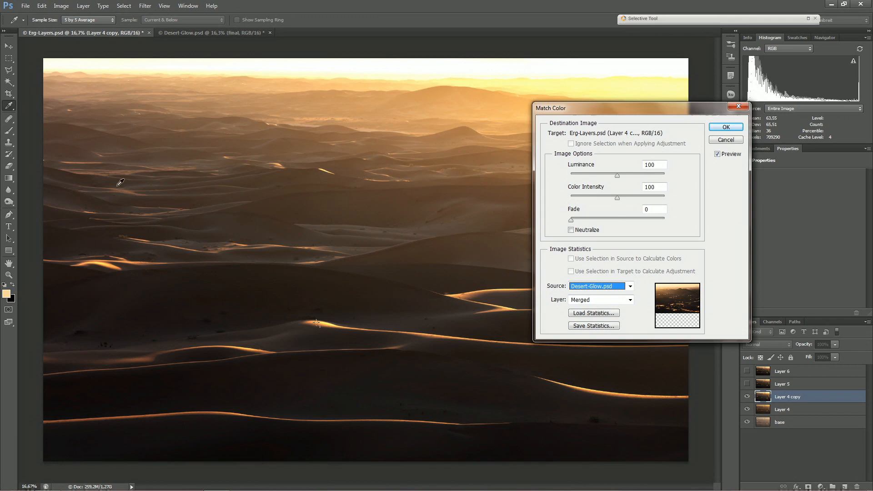
{"action": "mouse_move", "coordinate": [486, 184]}
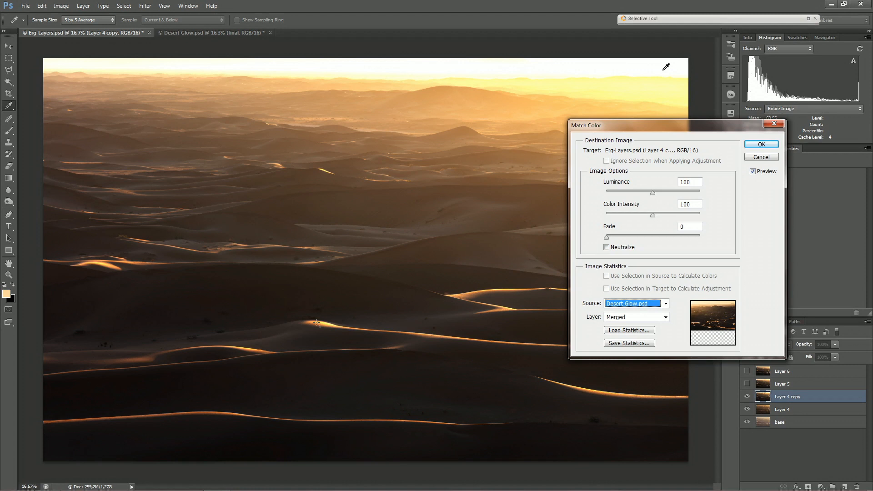
{"action": "mouse_move", "coordinate": [657, 69]}
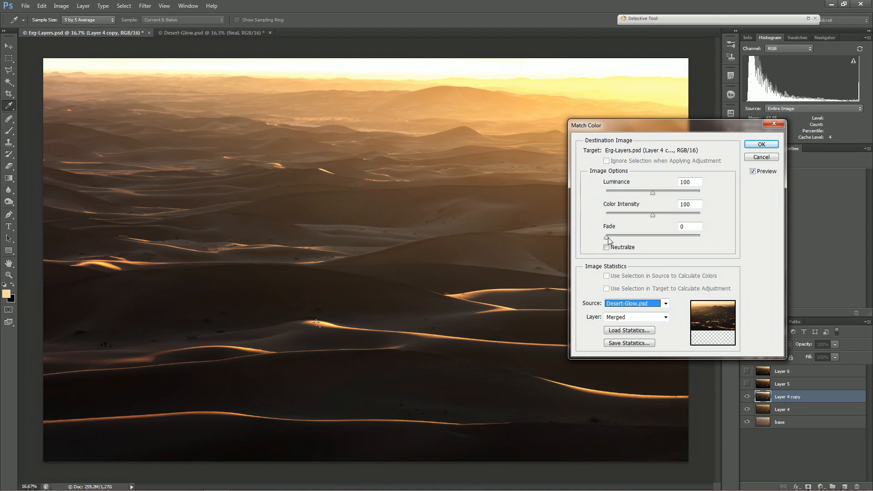
Step: Apply the match with Fade about 32 and Luminance lowered to 76
{"action": "left_click", "coordinate": [689, 227]}
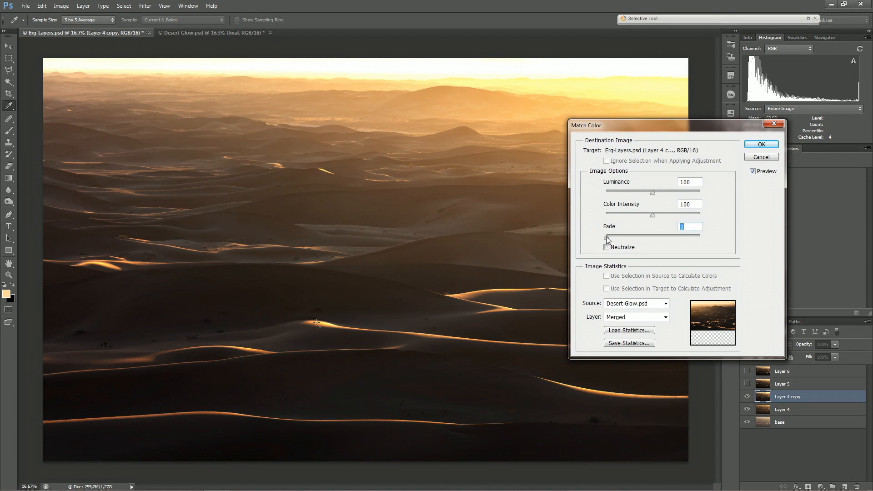
{"action": "left_click_drag", "start_coordinate": [618, 236], "coordinate": [691, 235]}
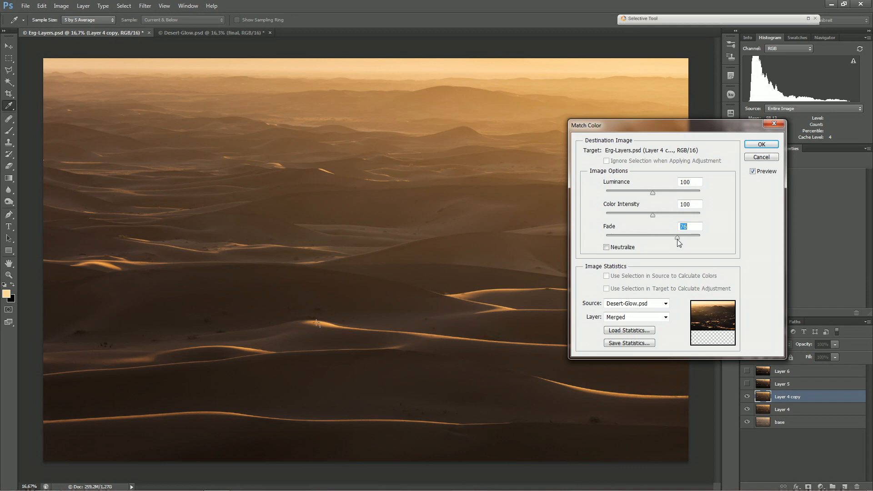
{"action": "left_click_drag", "start_coordinate": [678, 236], "coordinate": [640, 236]}
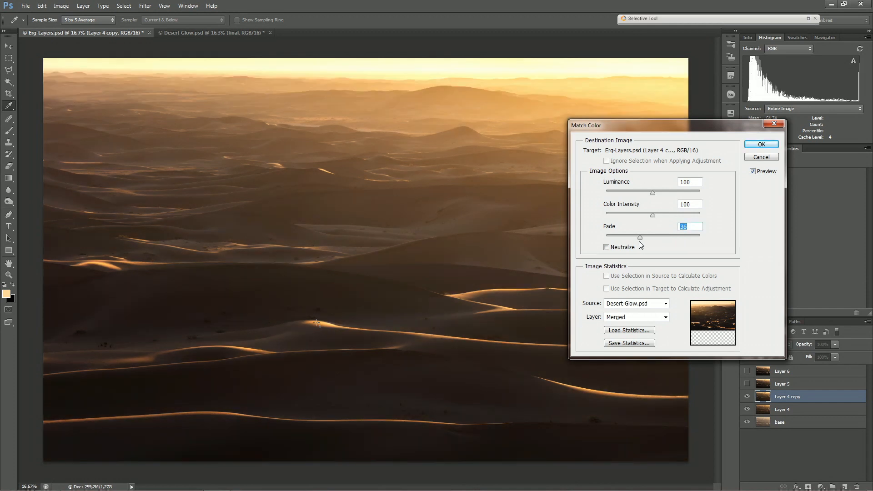
{"action": "mouse_move", "coordinate": [621, 262]}
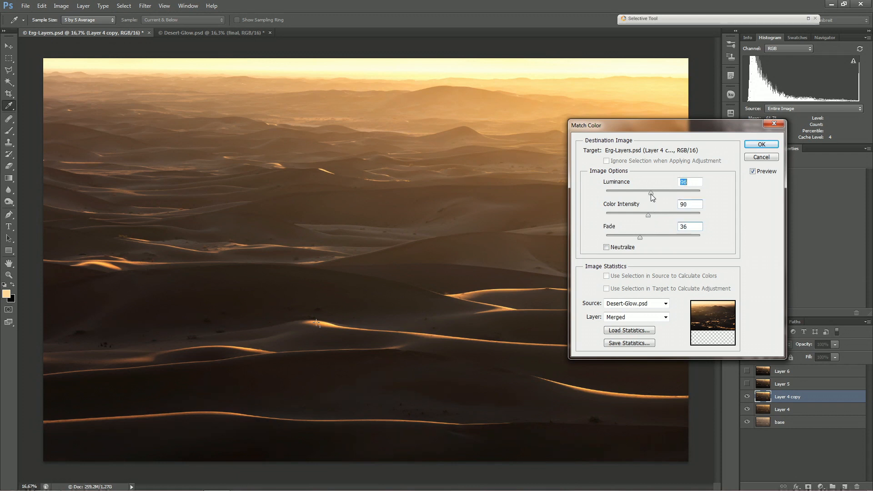
{"action": "left_click_drag", "start_coordinate": [651, 191], "coordinate": [646, 190]}
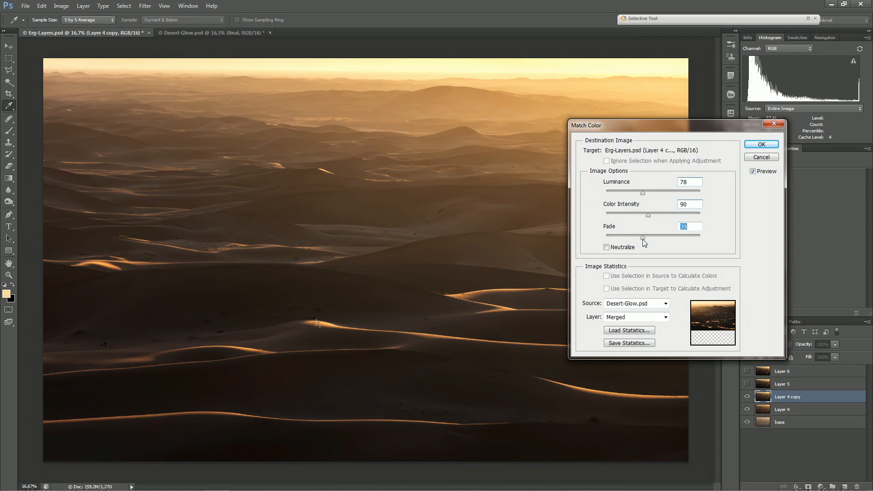
{"action": "left_click_drag", "start_coordinate": [642, 237], "coordinate": [637, 236]}
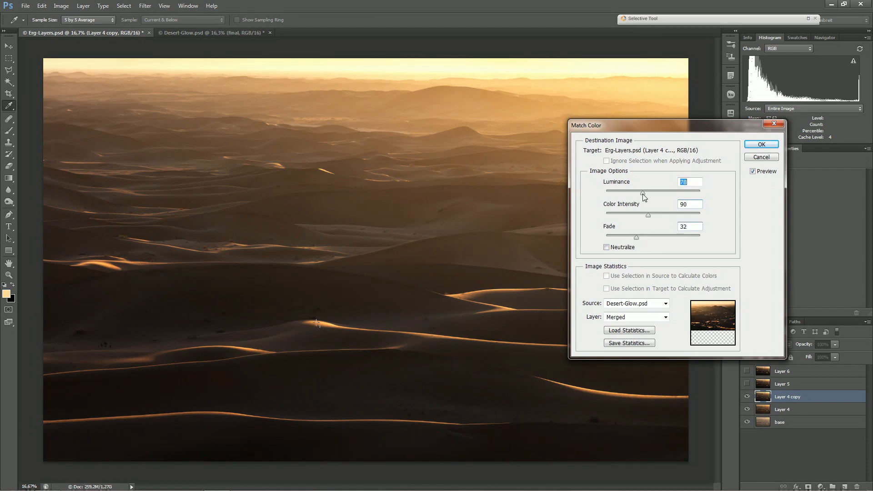
{"action": "left_click_drag", "start_coordinate": [643, 192], "coordinate": [639, 191]}
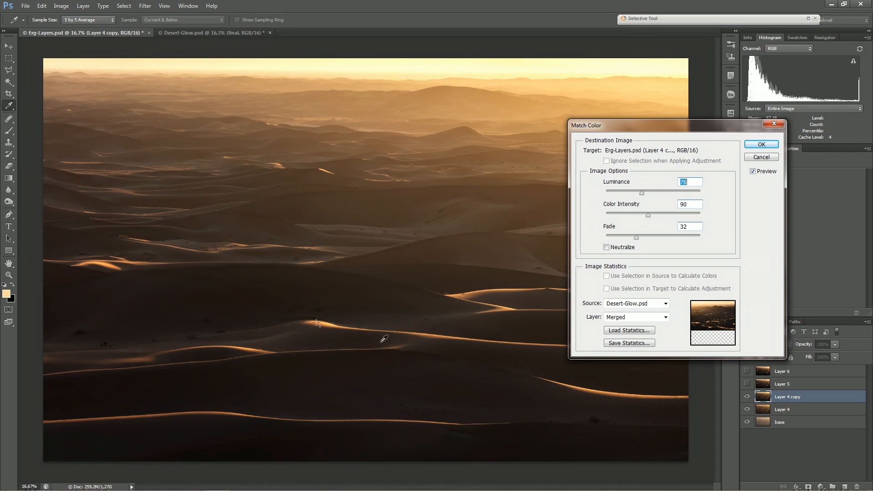
{"action": "left_click", "coordinate": [760, 145]}
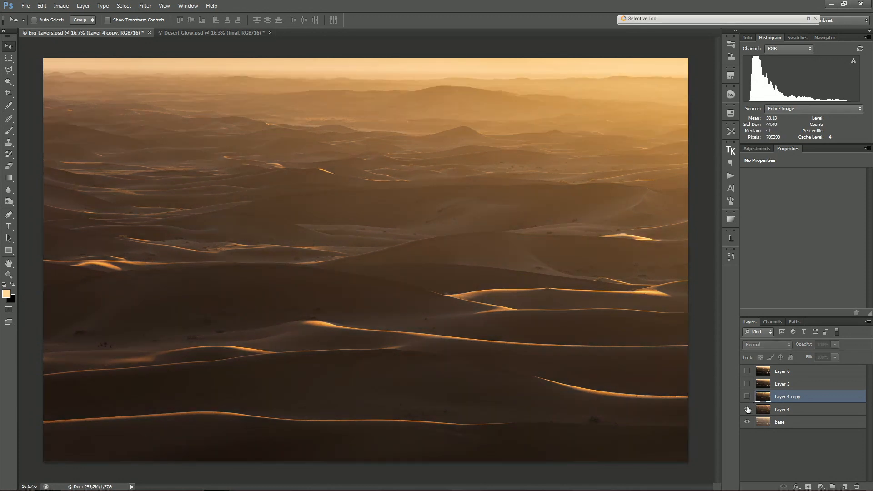
Step: Compare the matched layer, then set the top copy to Luminosity and the lower to Color
{"action": "left_click", "coordinate": [747, 409]}
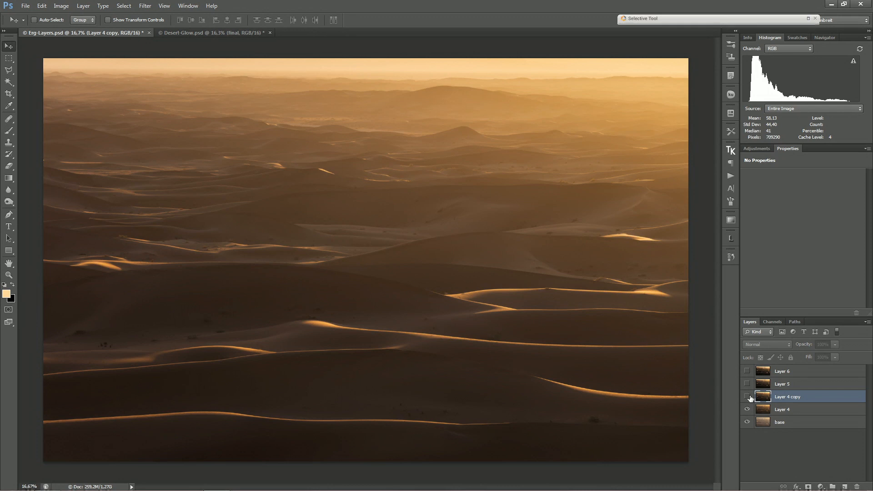
{"action": "left_click", "coordinate": [748, 396]}
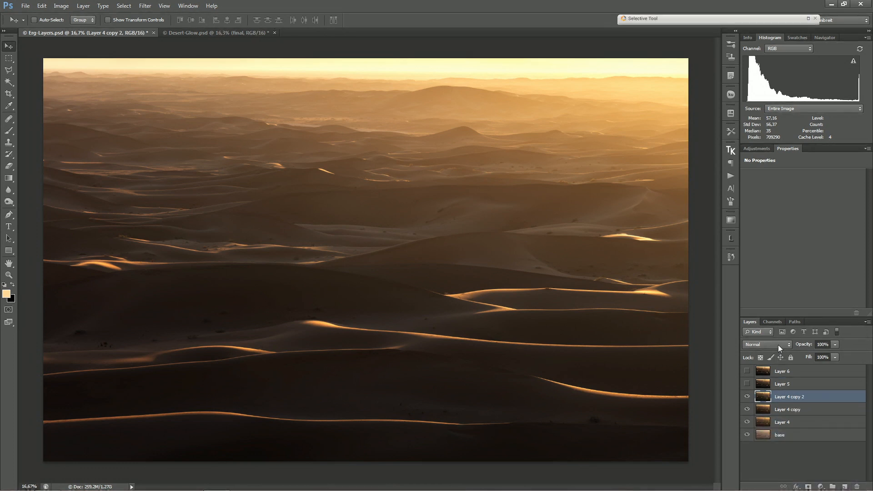
{"action": "left_click", "coordinate": [766, 344]}
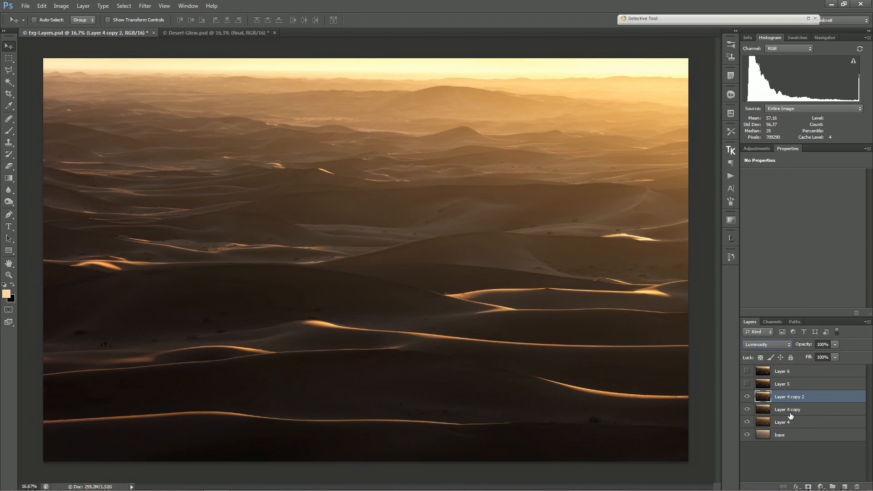
{"action": "left_click", "coordinate": [787, 409]}
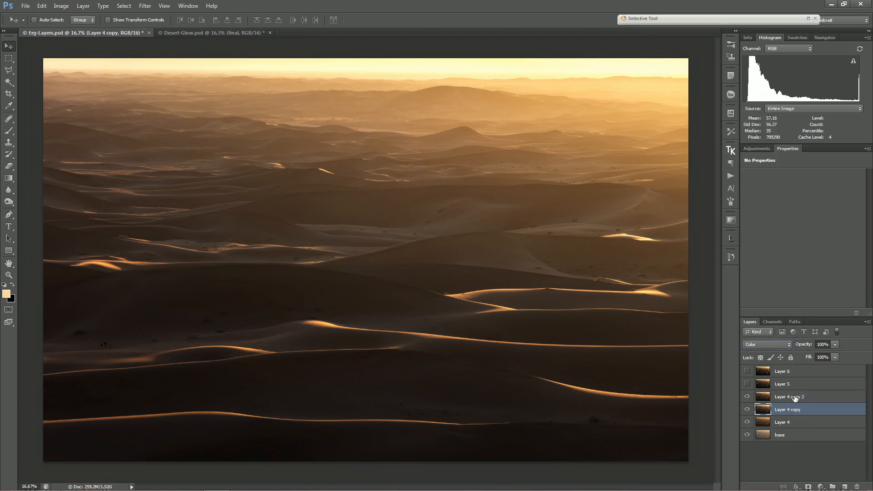
{"action": "left_click", "coordinate": [787, 396]}
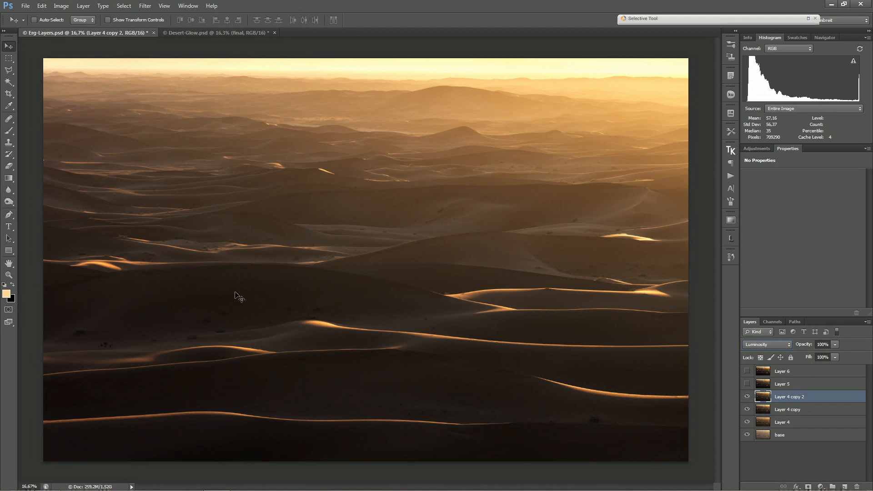
{"action": "left_click", "coordinate": [787, 409]}
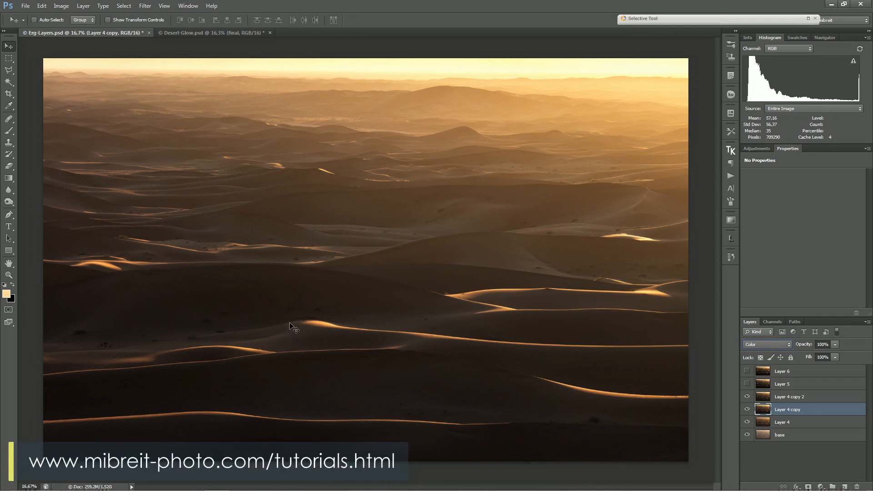
Step: Tile the Erg-Layers and Desert-Glow documents vertically side by side
{"action": "left_click", "coordinate": [187, 5]}
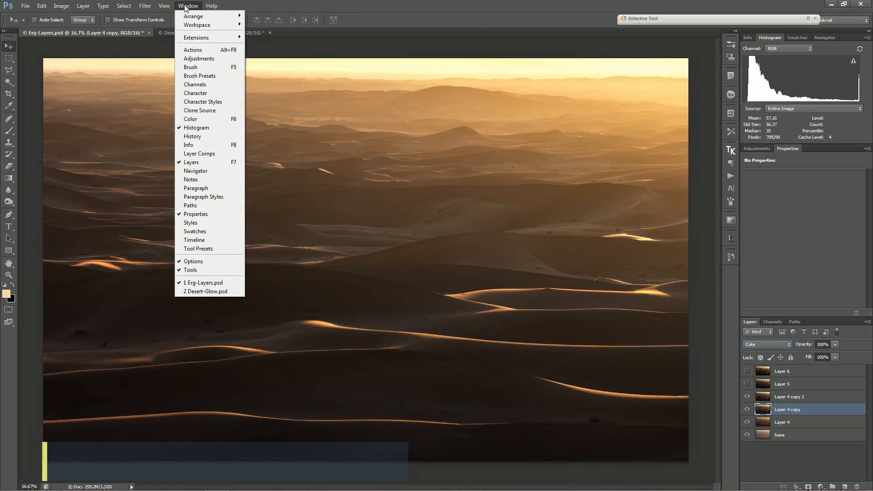
{"action": "mouse_move", "coordinate": [193, 15]}
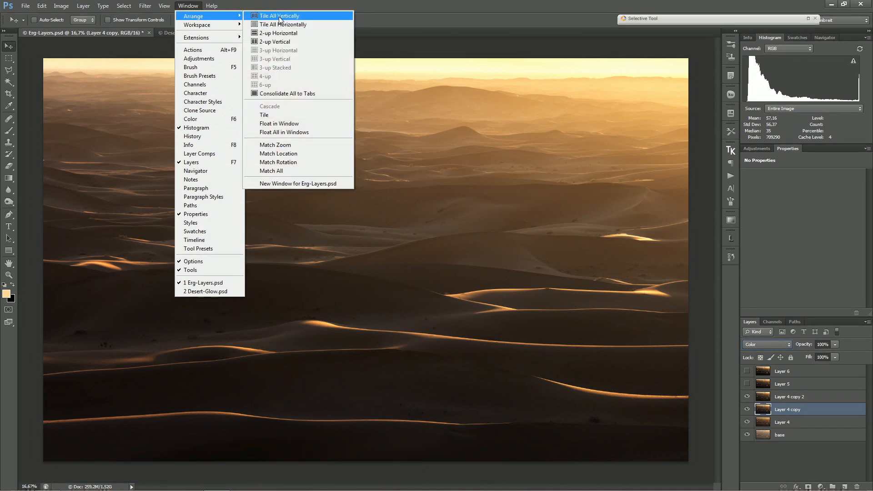
{"action": "left_click", "coordinate": [280, 15]}
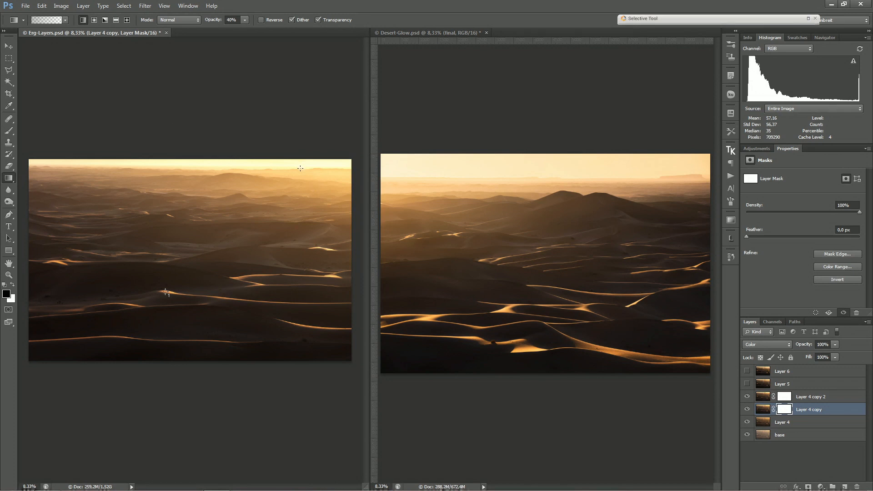
{"action": "mouse_move", "coordinate": [297, 170]}
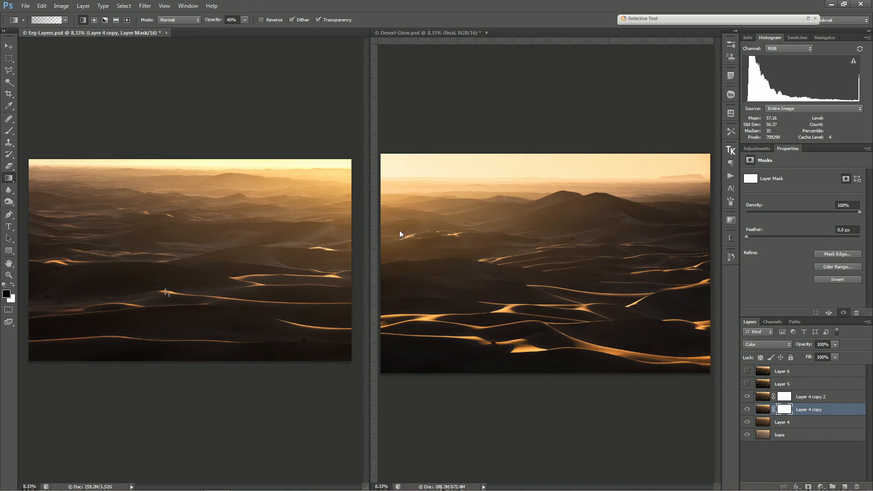
{"action": "mouse_move", "coordinate": [258, 165]}
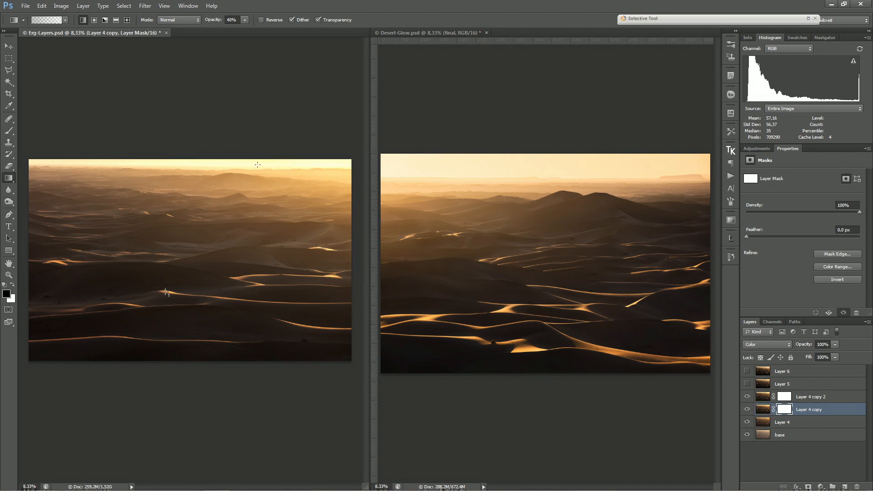
{"action": "mouse_move", "coordinate": [275, 169]}
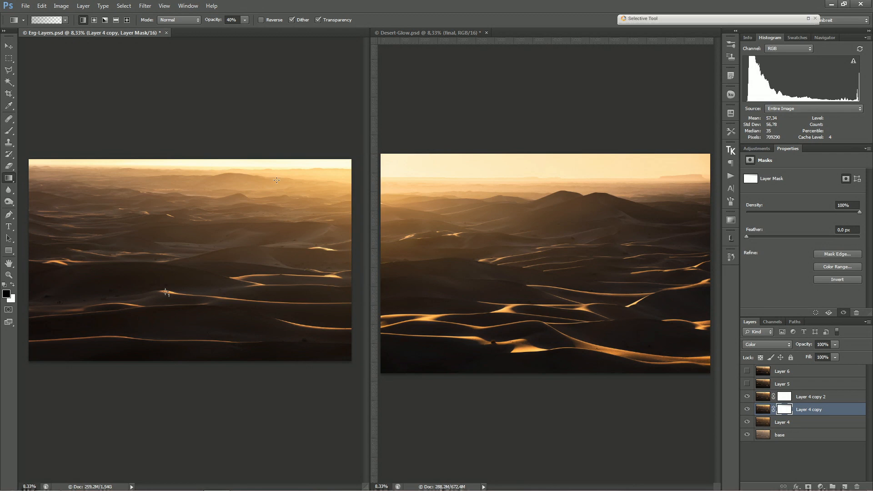
{"action": "mouse_move", "coordinate": [673, 312]}
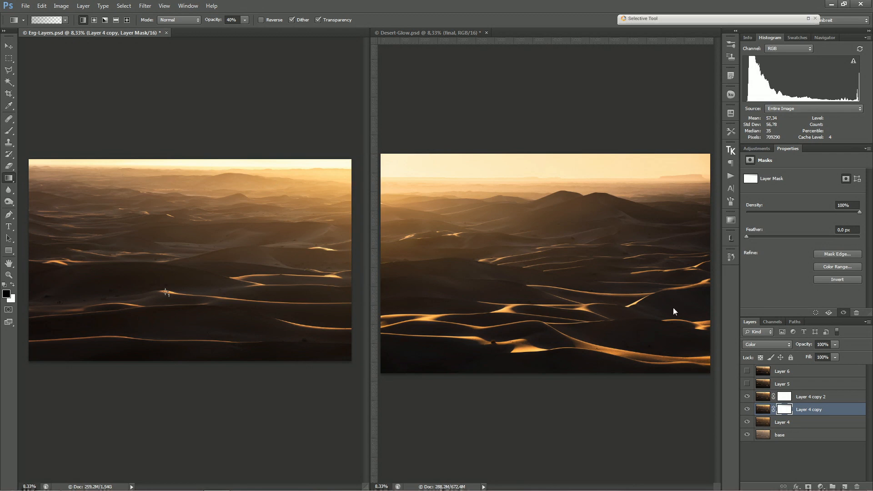
Step: Select Layer 4 copy 2, the Luminosity dune layer, to work on it
{"action": "left_click", "coordinate": [810, 397]}
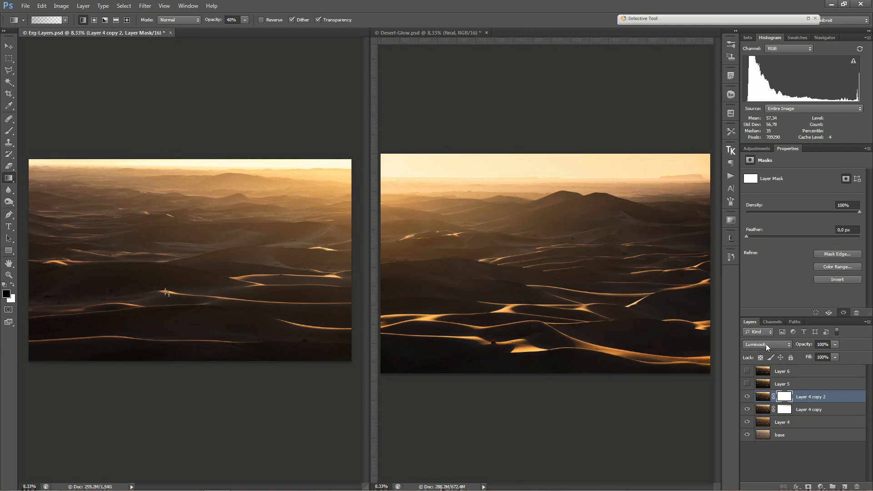
{"action": "mouse_move", "coordinate": [315, 165]}
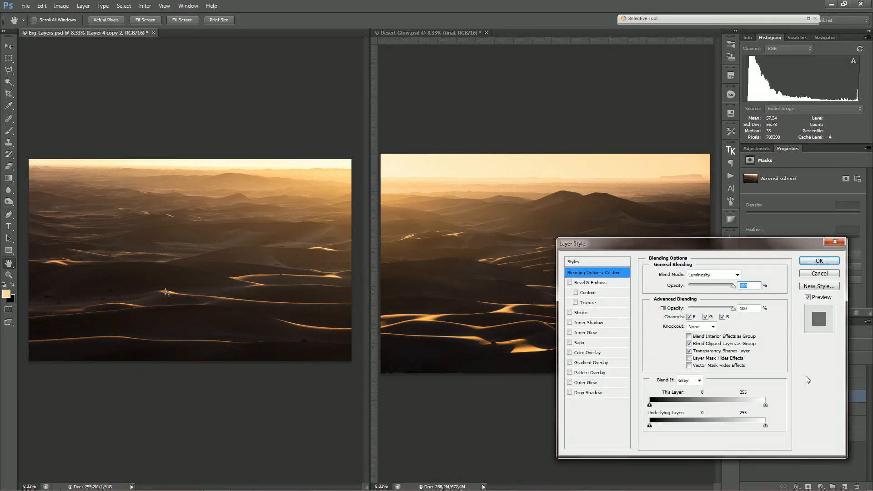
Step: Split the Underlying white Blend If slider to about 204/244 so luminosity fades off highlights
{"action": "left_click_drag", "start_coordinate": [765, 425], "coordinate": [755, 425]}
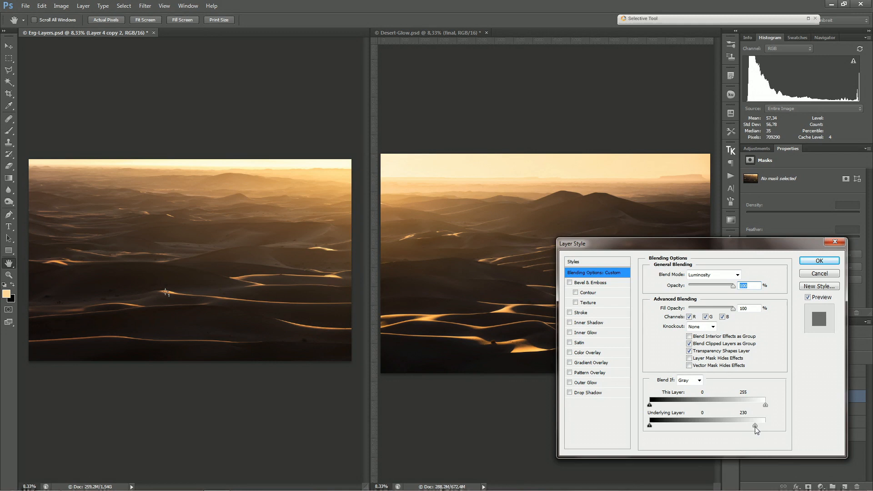
{"action": "left_click_drag", "start_coordinate": [766, 424], "coordinate": [755, 425]}
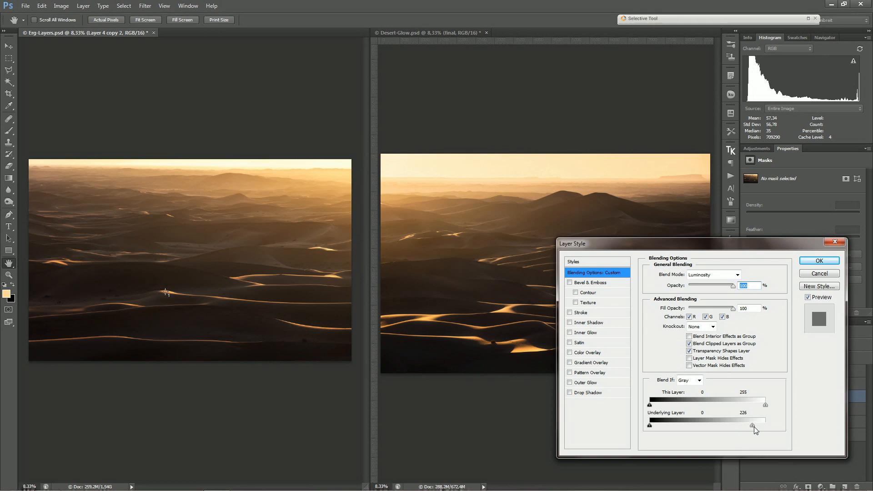
{"action": "left_click_drag", "start_coordinate": [755, 425], "coordinate": [738, 424]}
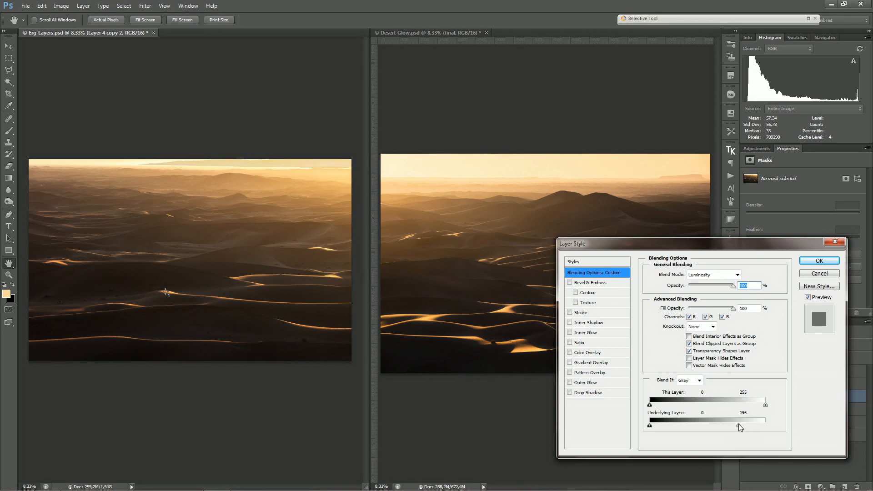
{"action": "left_click_drag", "start_coordinate": [740, 425], "coordinate": [755, 425]}
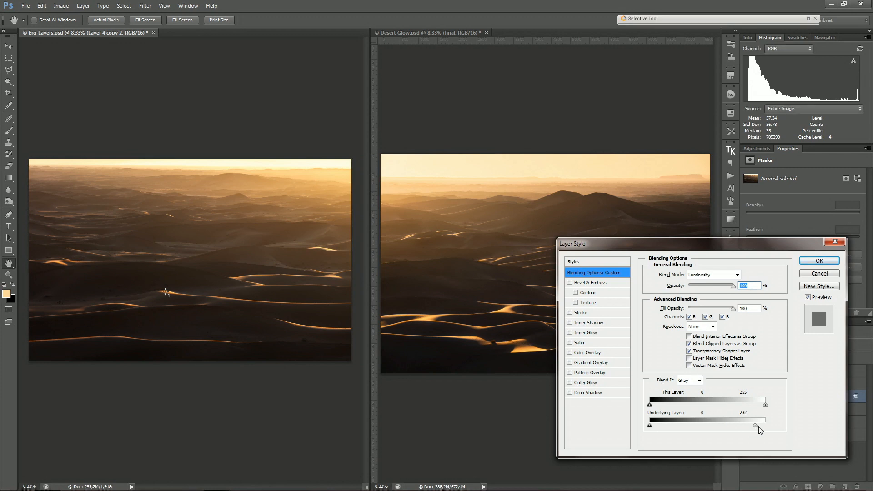
{"action": "left_click_drag", "start_coordinate": [765, 424], "coordinate": [755, 425]}
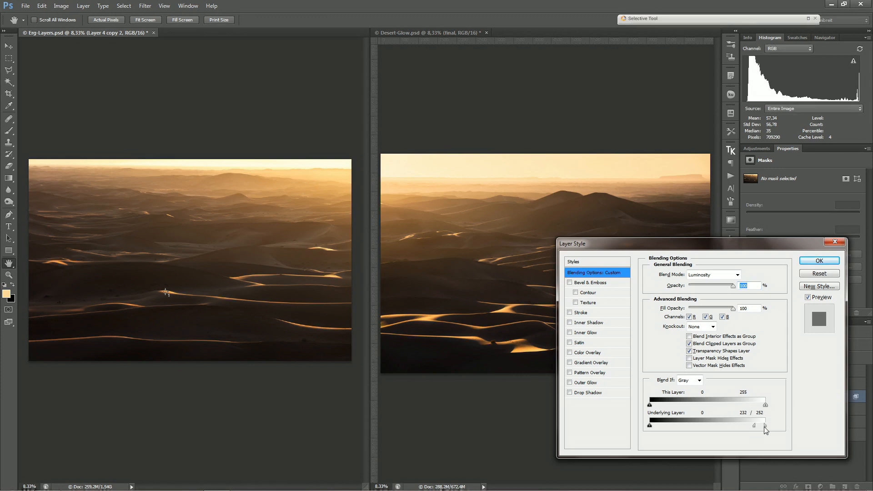
{"action": "left_click_drag", "start_coordinate": [764, 424], "coordinate": [752, 425]}
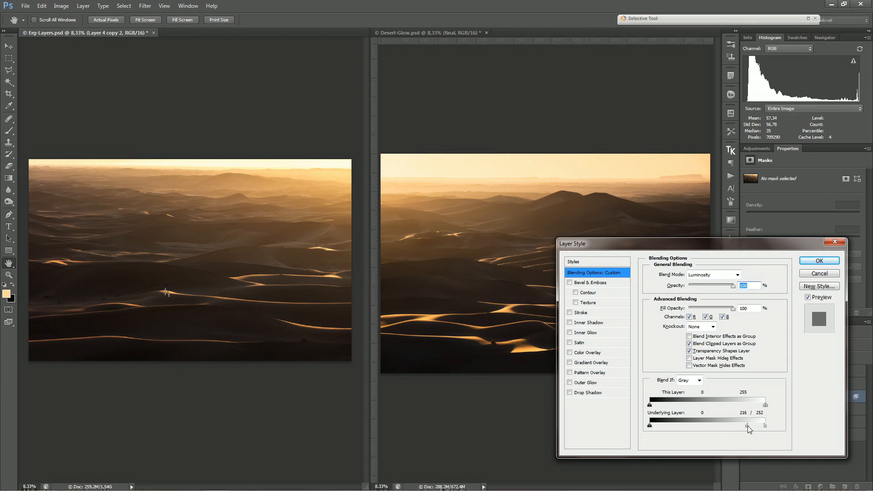
{"action": "left_click_drag", "start_coordinate": [765, 425], "coordinate": [763, 425]}
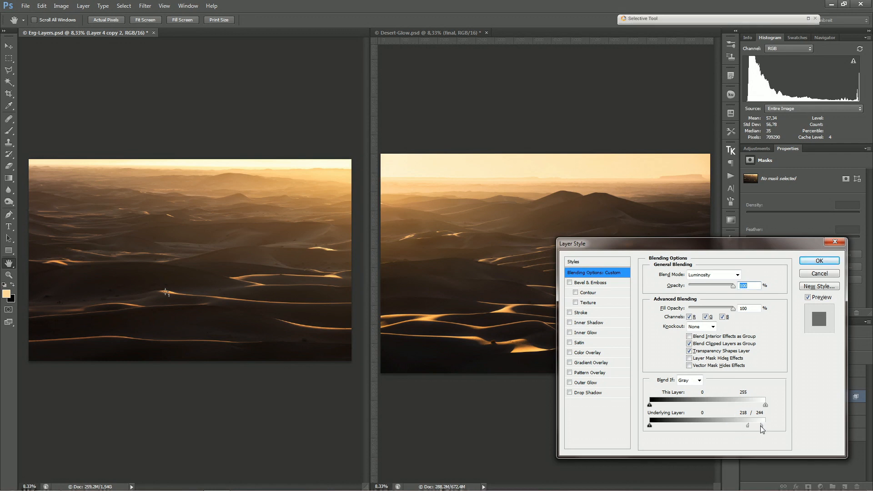
{"action": "left_click_drag", "start_coordinate": [762, 424], "coordinate": [743, 424]}
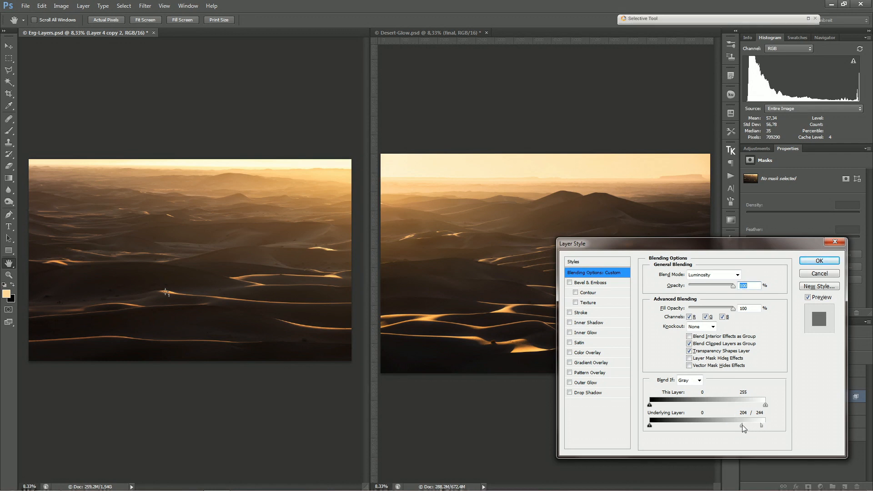
{"action": "left_click_drag", "start_coordinate": [762, 424], "coordinate": [758, 424]}
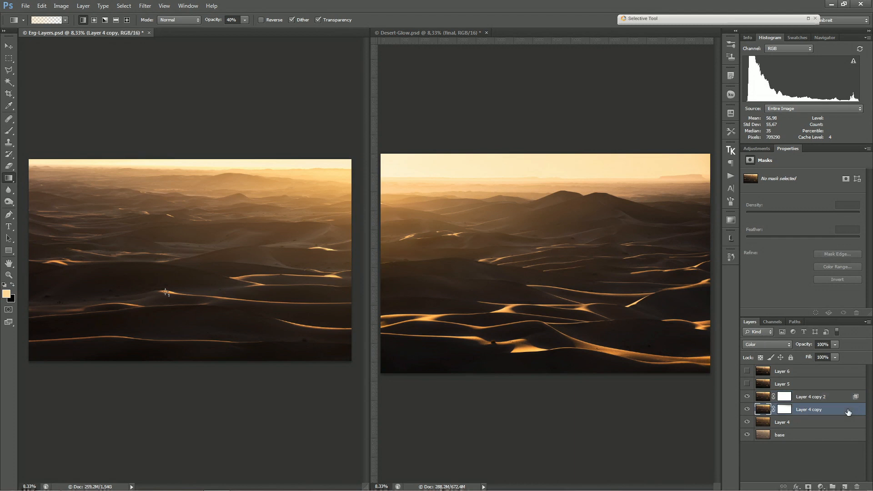
Step: Give the Color layer a split Underlying white Blend If of about 222/255 and apply it
{"action": "double_click", "coordinate": [808, 409]}
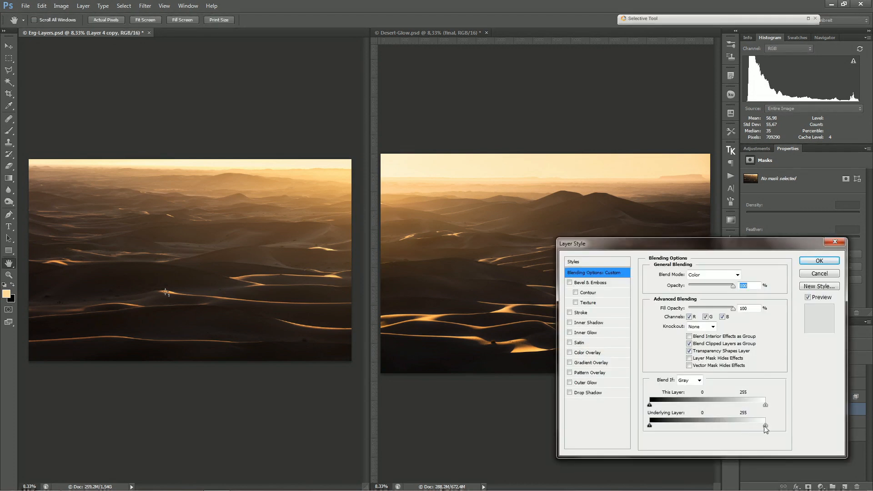
{"action": "left_click_drag", "start_coordinate": [765, 425], "coordinate": [754, 425]}
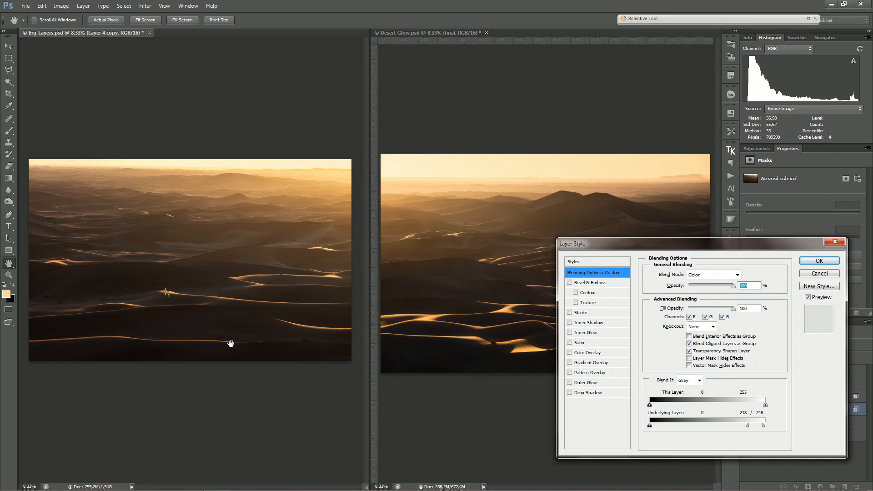
{"action": "mouse_move", "coordinate": [93, 311]}
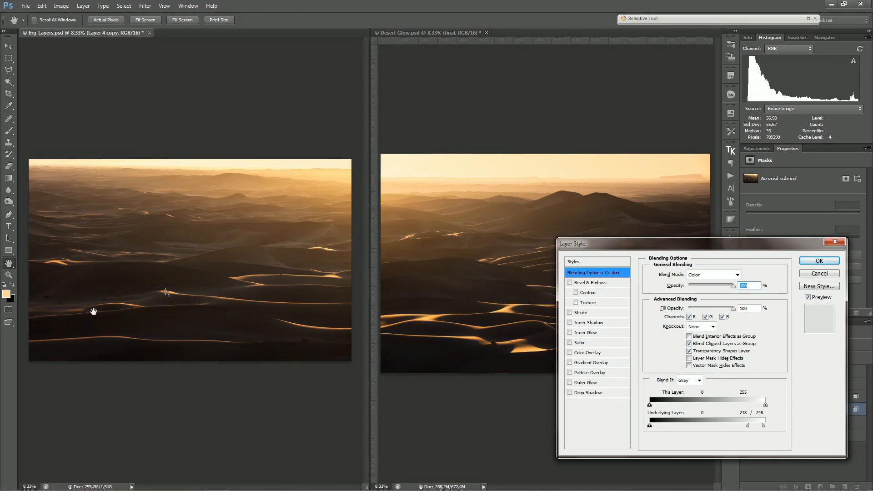
{"action": "mouse_move", "coordinate": [100, 286]}
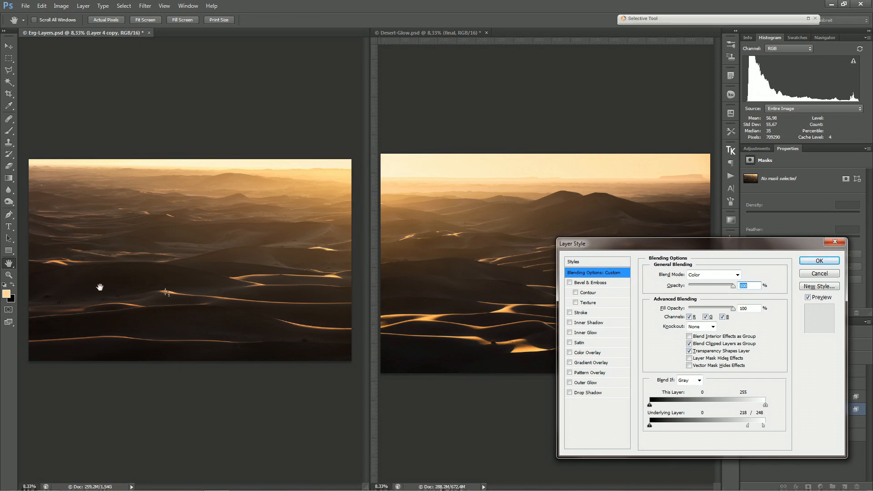
{"action": "mouse_move", "coordinate": [280, 165]}
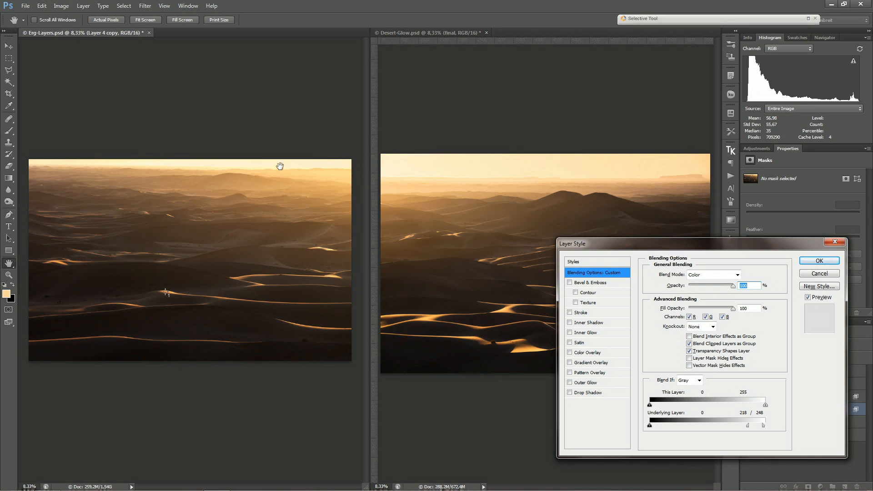
{"action": "left_click_drag", "start_coordinate": [762, 424], "coordinate": [767, 424]}
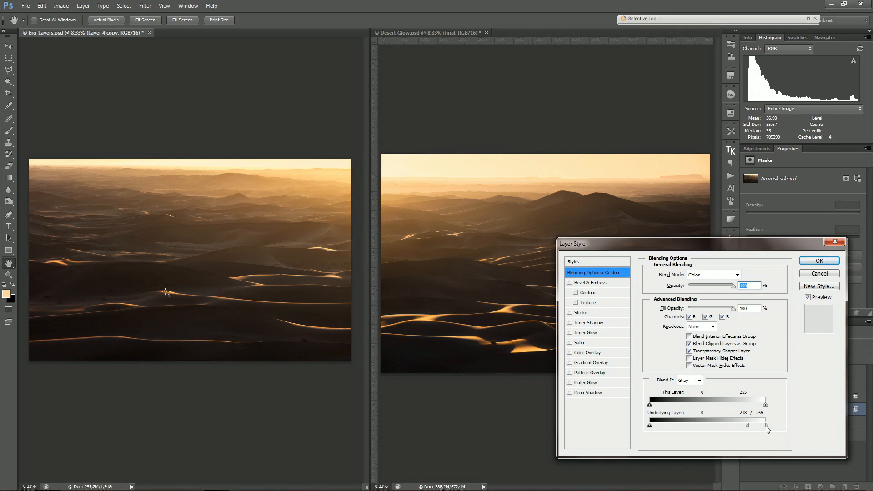
{"action": "left_click_drag", "start_coordinate": [748, 424], "coordinate": [766, 424]}
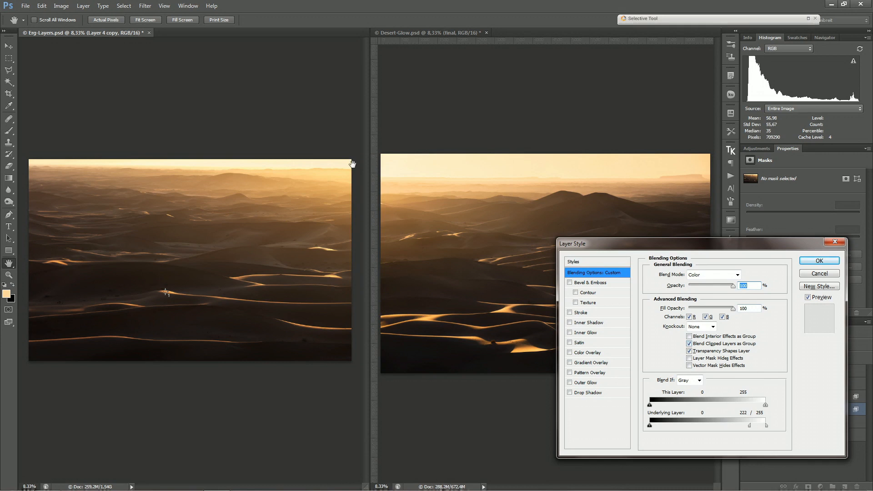
{"action": "left_click", "coordinate": [818, 260]}
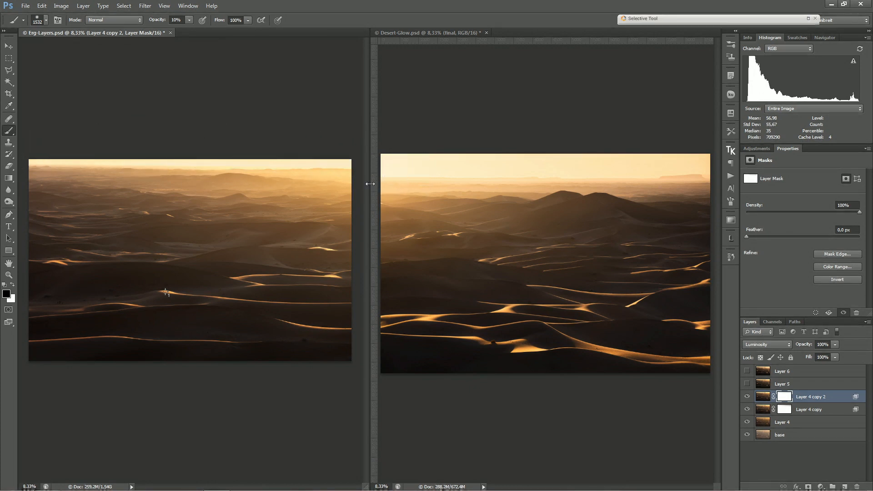
{"action": "mouse_move", "coordinate": [402, 256]}
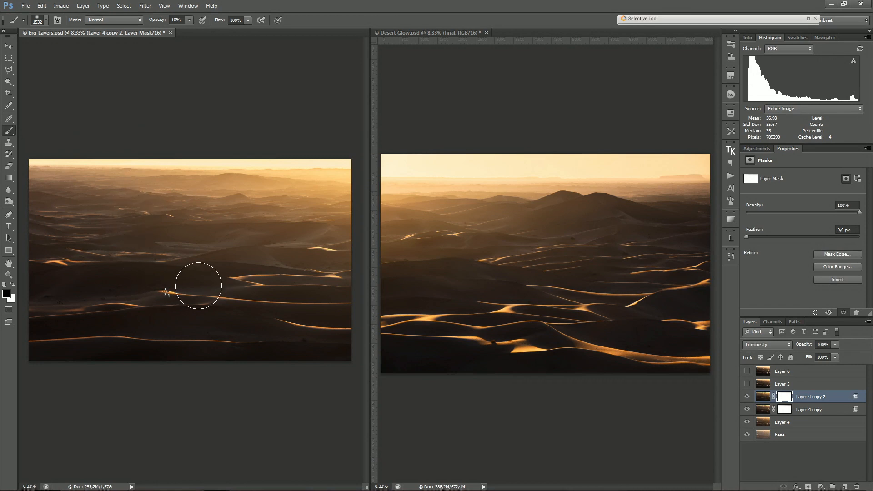
{"action": "mouse_move", "coordinate": [287, 188]}
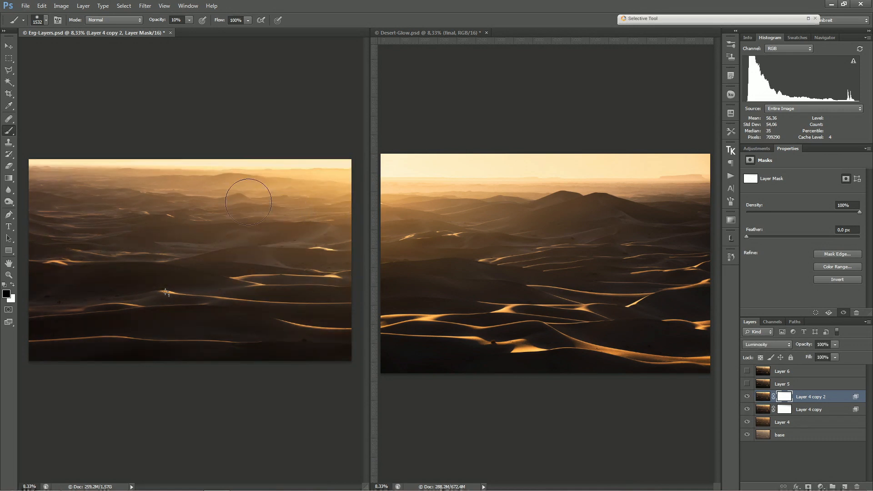
{"action": "mouse_move", "coordinate": [515, 220]}
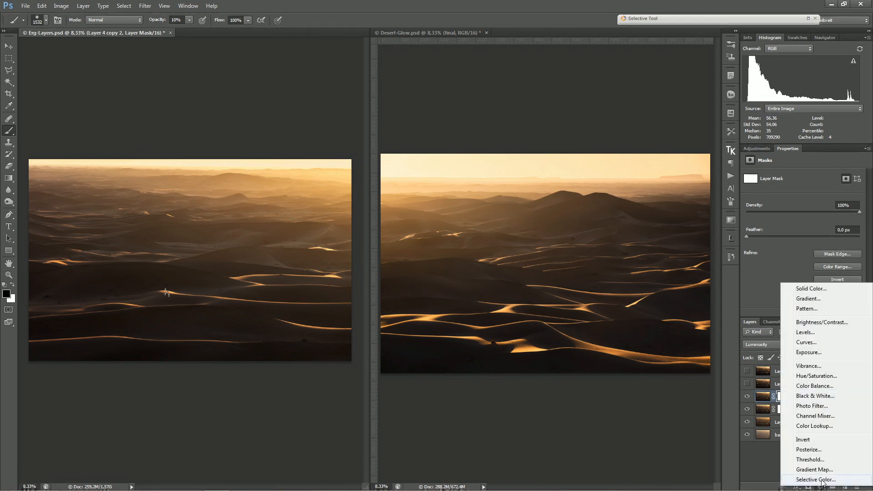
Step: Add a Curves adjustment layer deepening dark tones and confirm the fade at full strength
{"action": "left_click", "coordinate": [806, 341]}
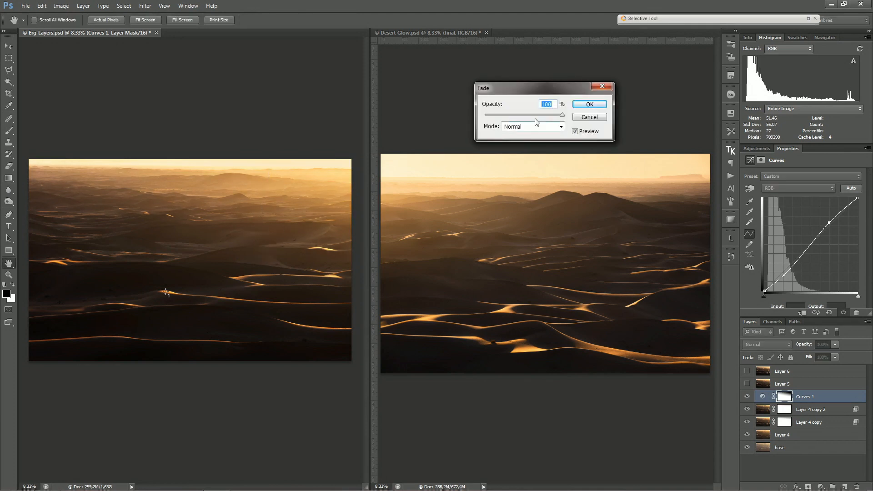
{"action": "left_click", "coordinate": [588, 103]}
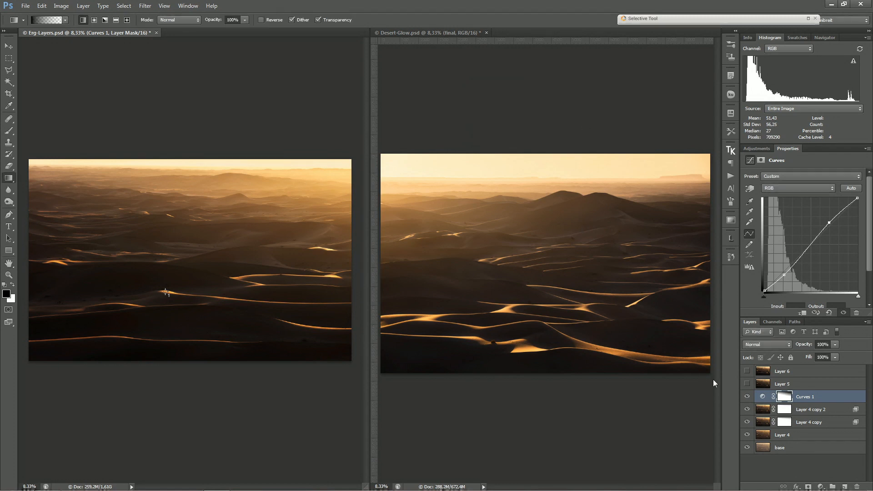
{"action": "mouse_move", "coordinate": [335, 266]}
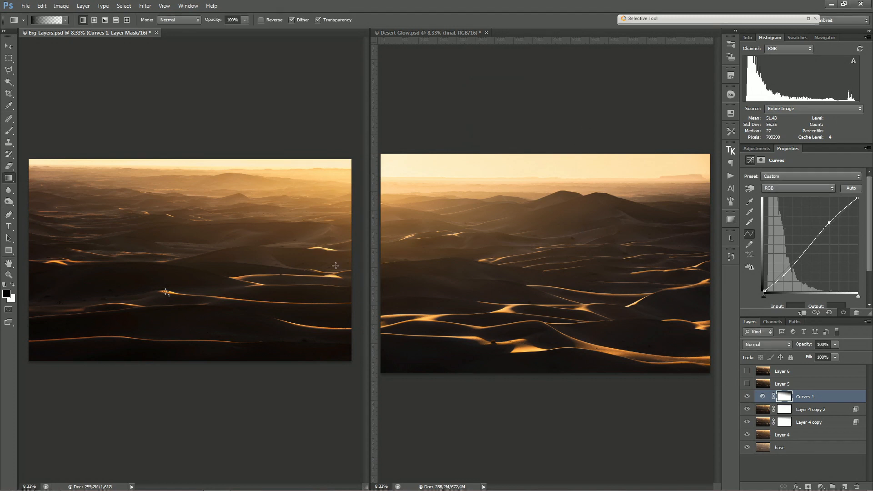
{"action": "mouse_move", "coordinate": [737, 367]}
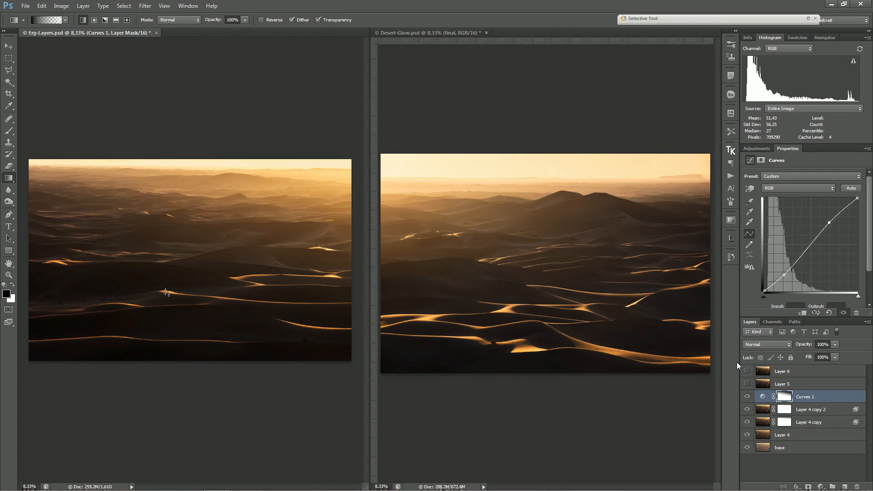